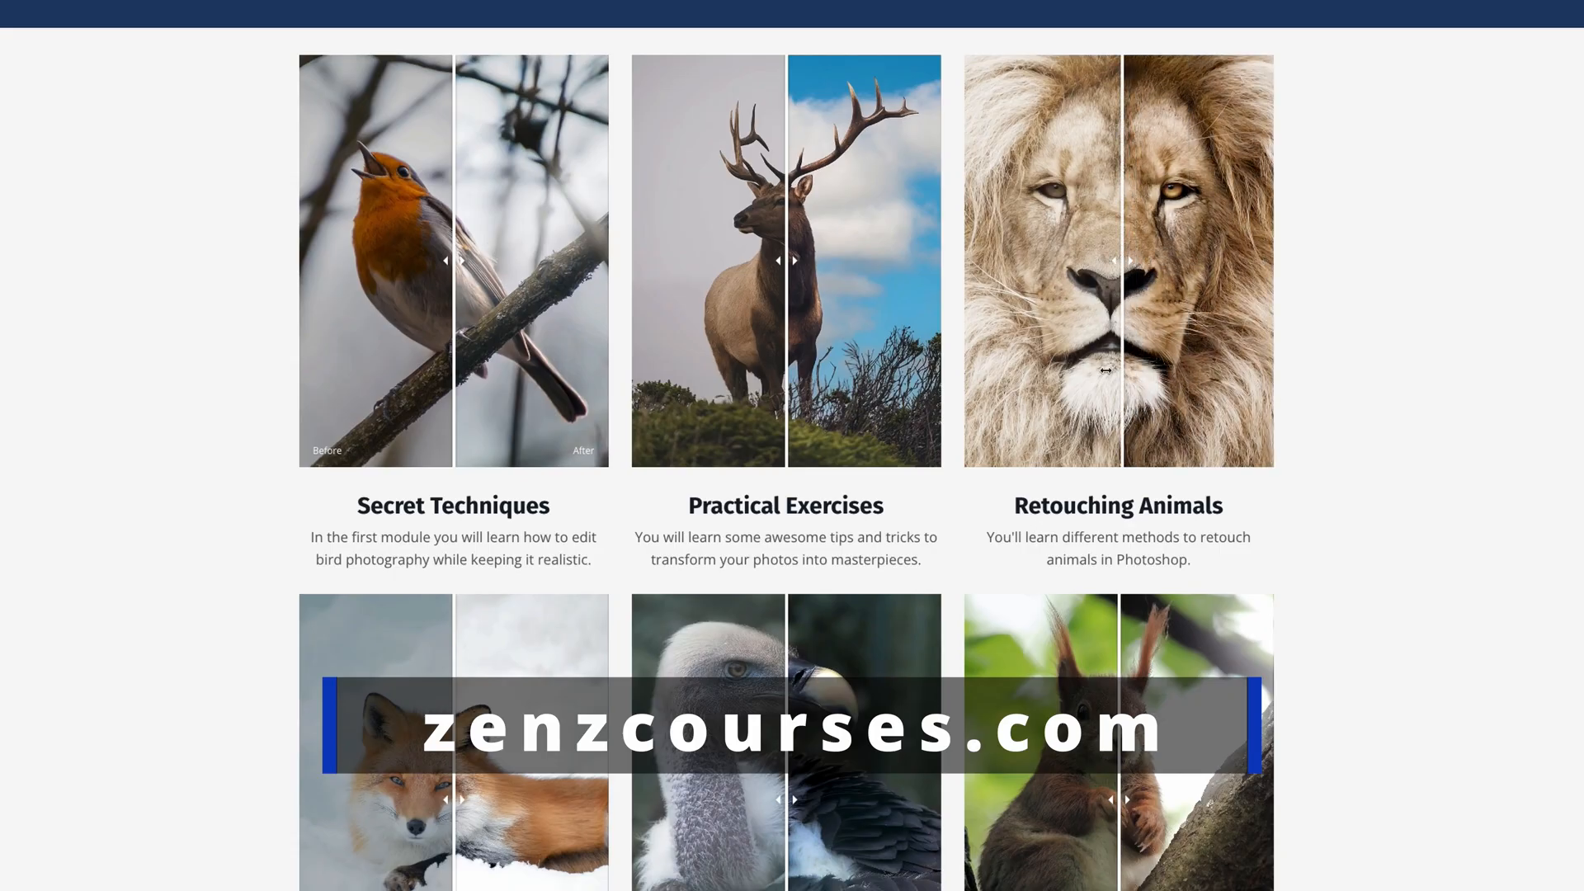
Step: Set up a 4:5 (8:10) portrait crop around the wolf, extending past the photo edges
scroll("down", 3)
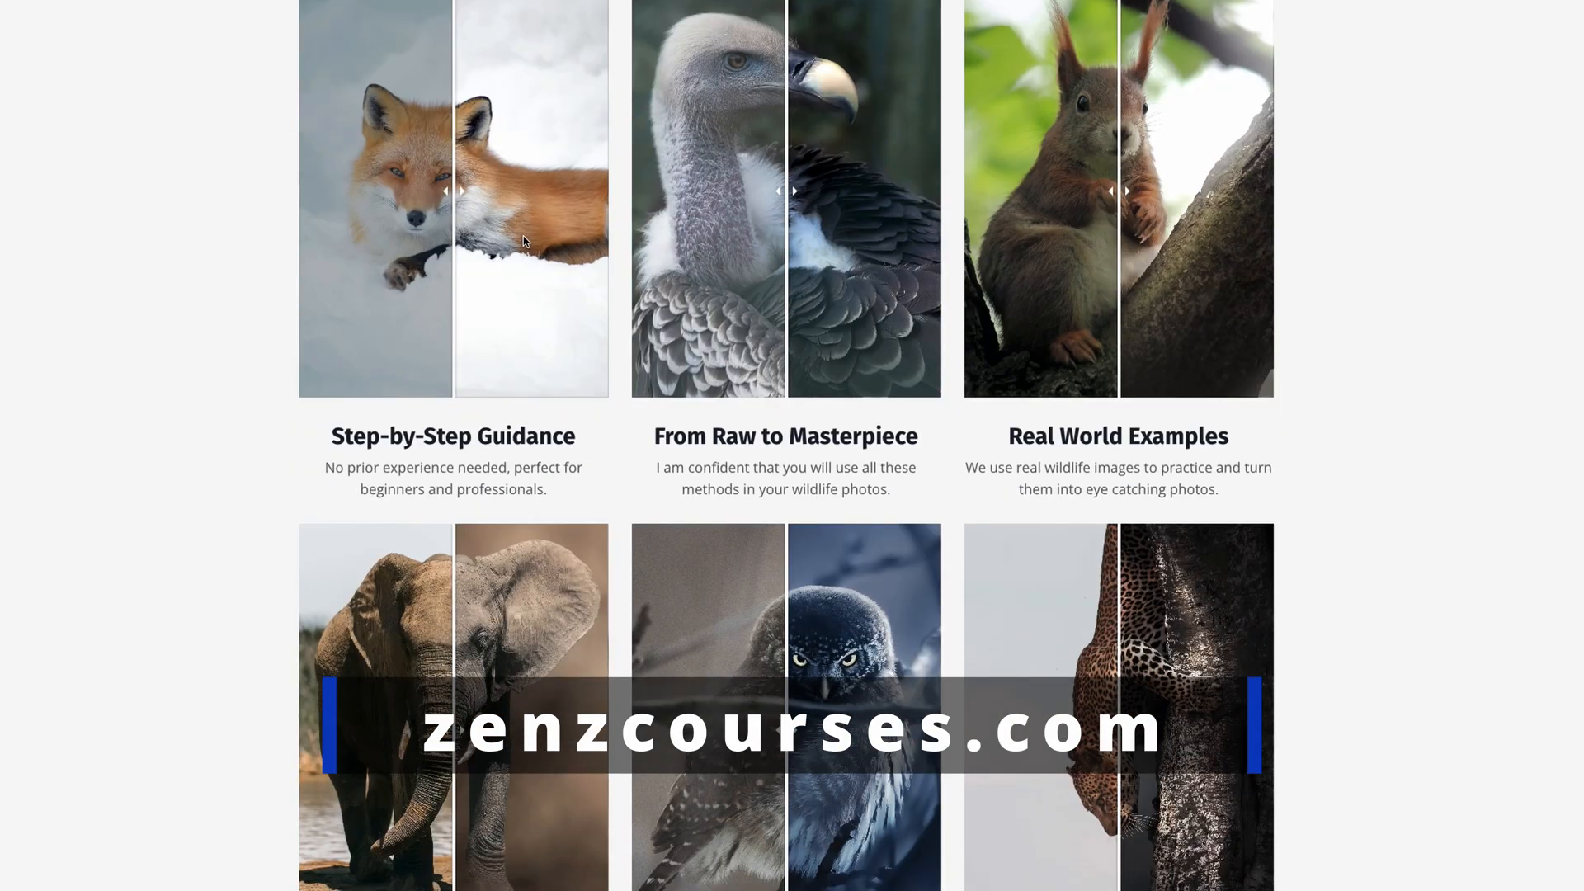
scroll("down", 3)
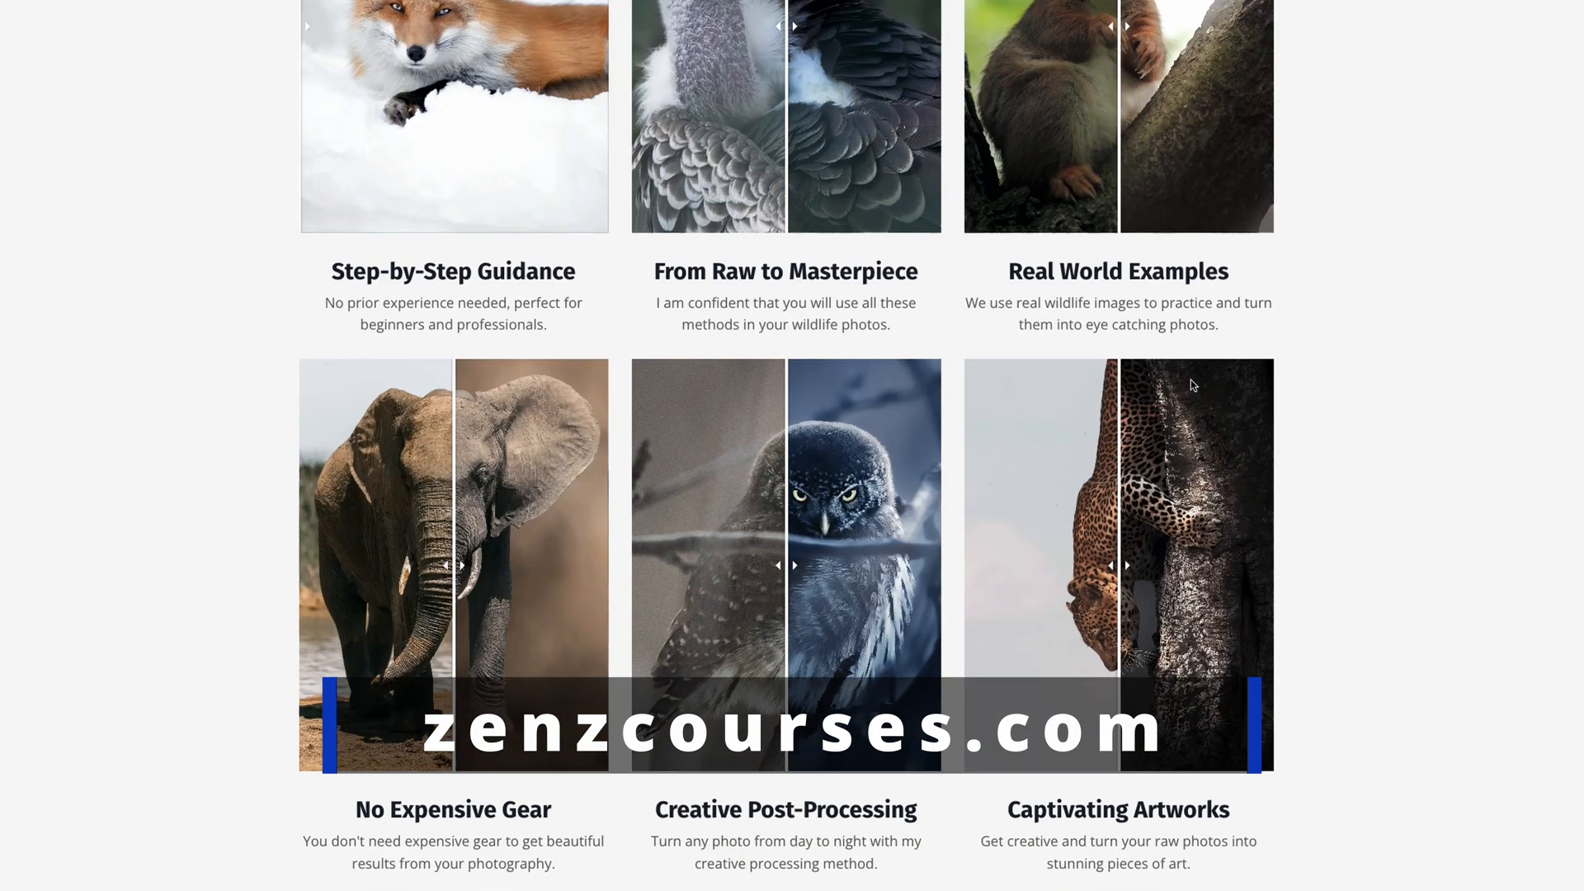
scroll("up", 3)
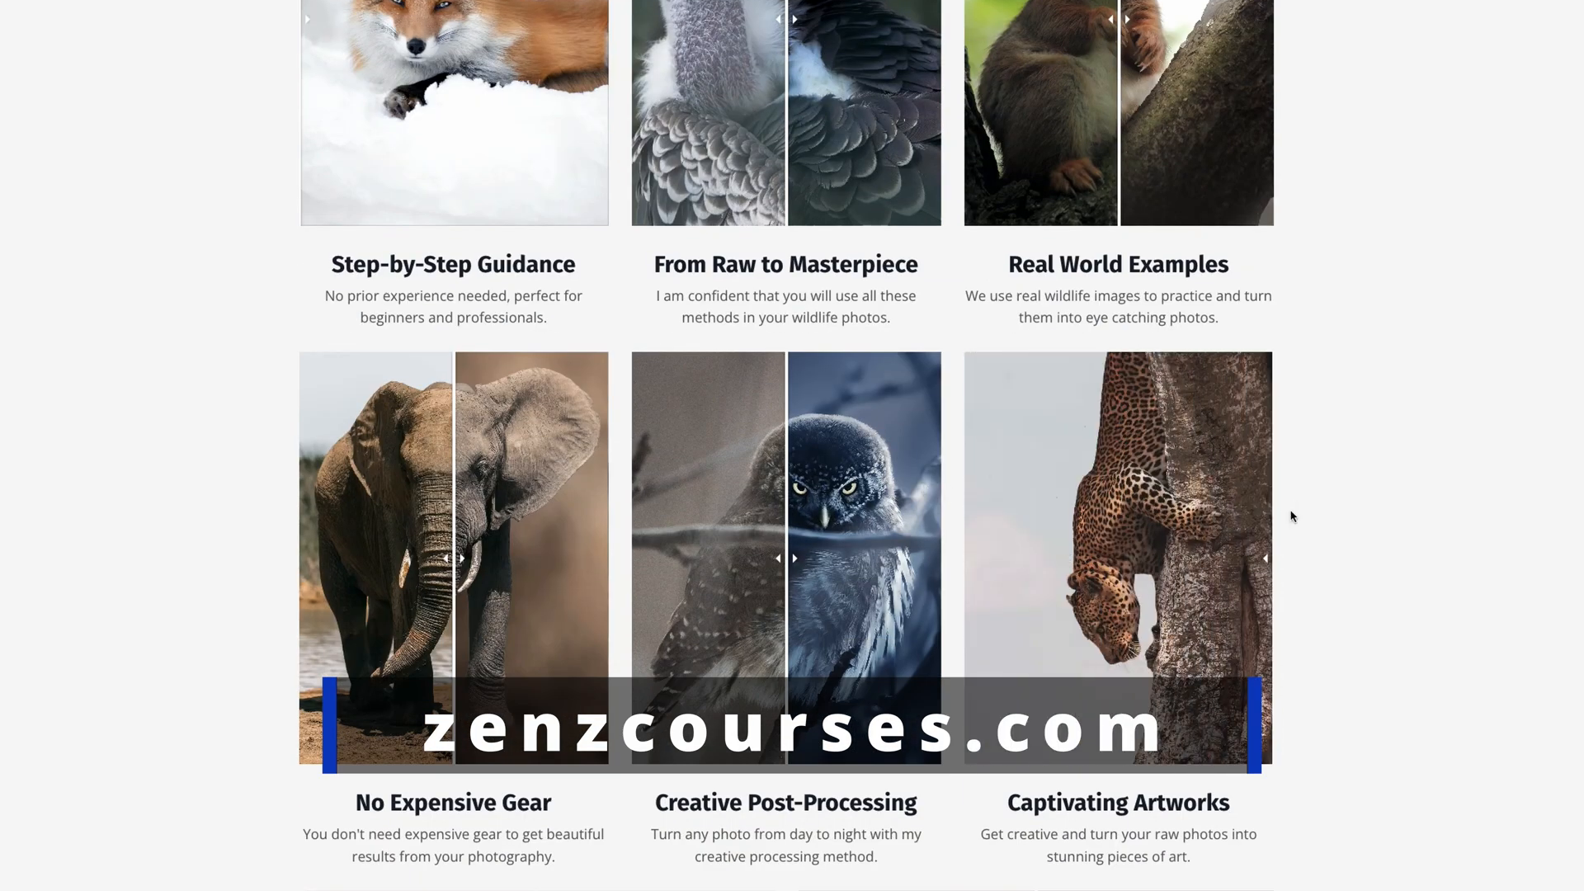
scroll("down", 3)
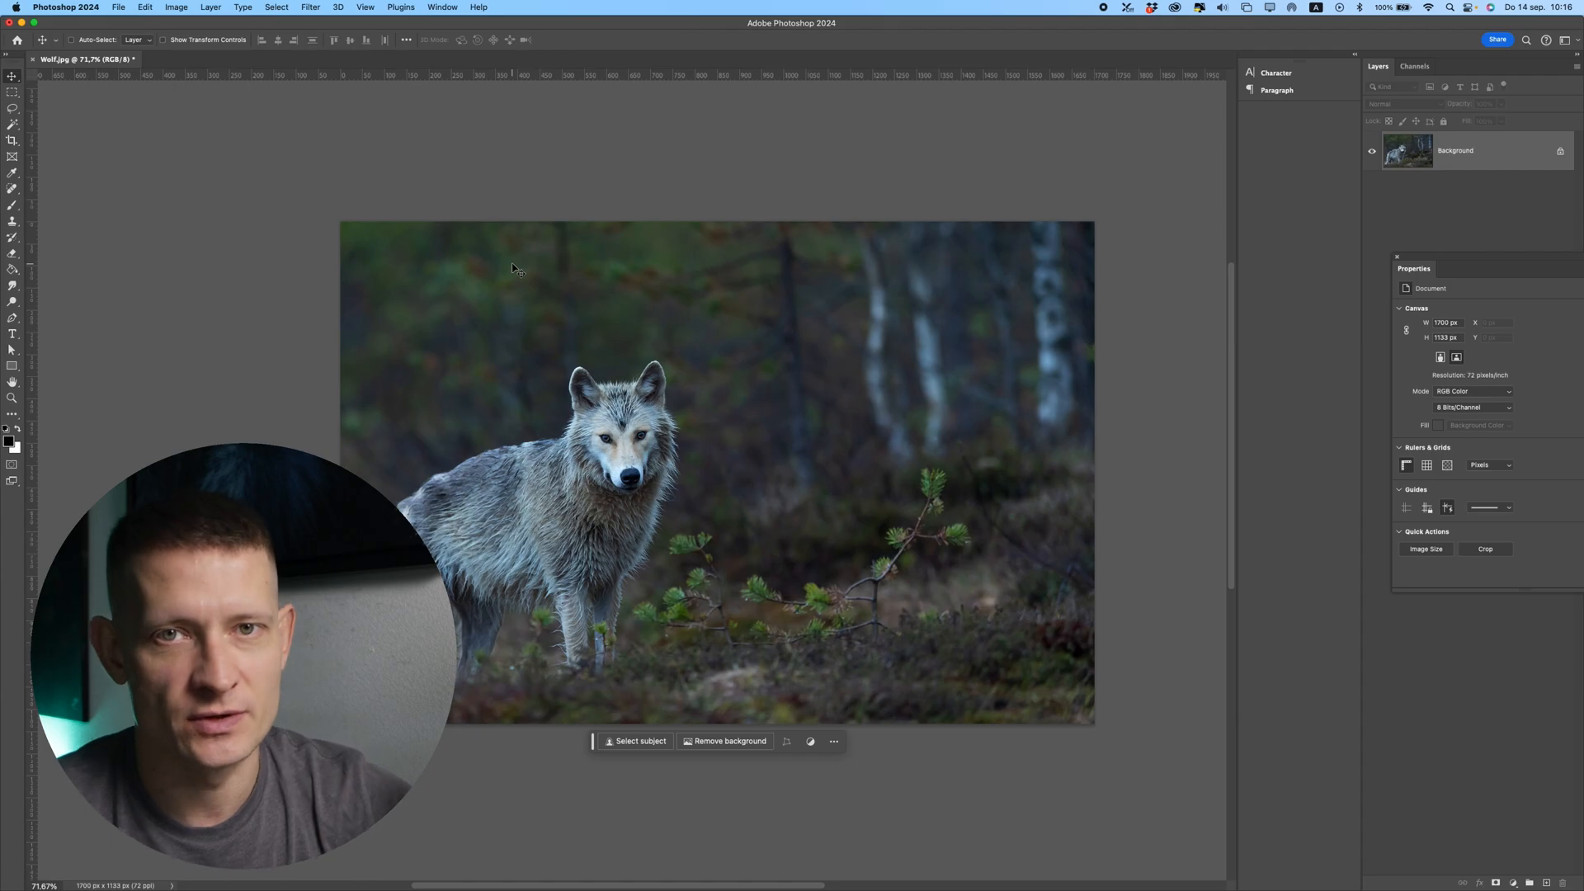
mouse_move(535, 395)
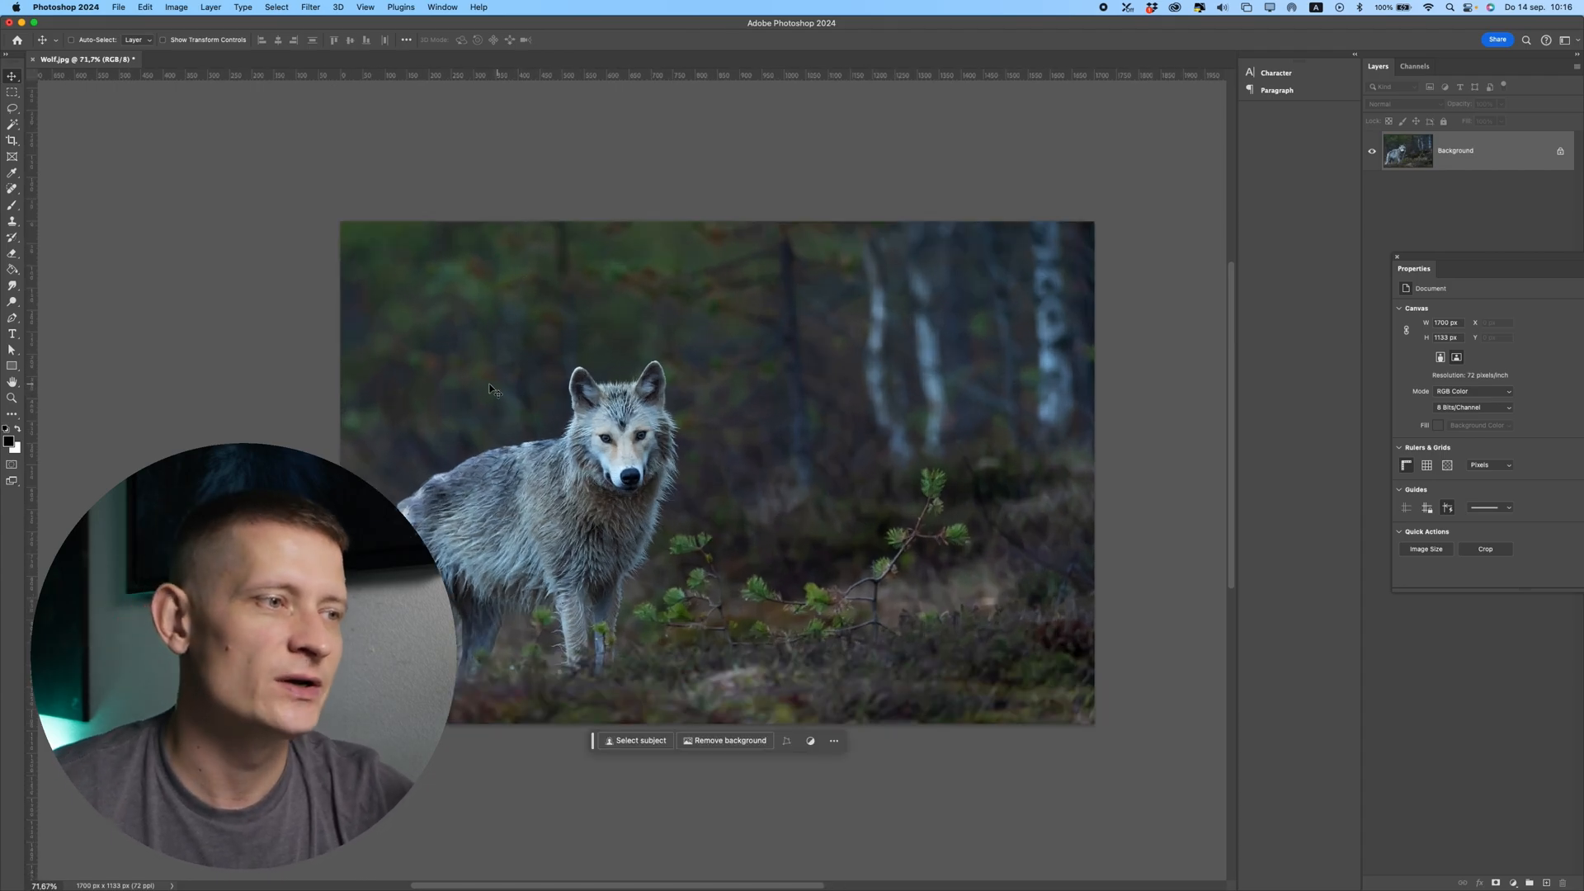
mouse_move(550, 392)
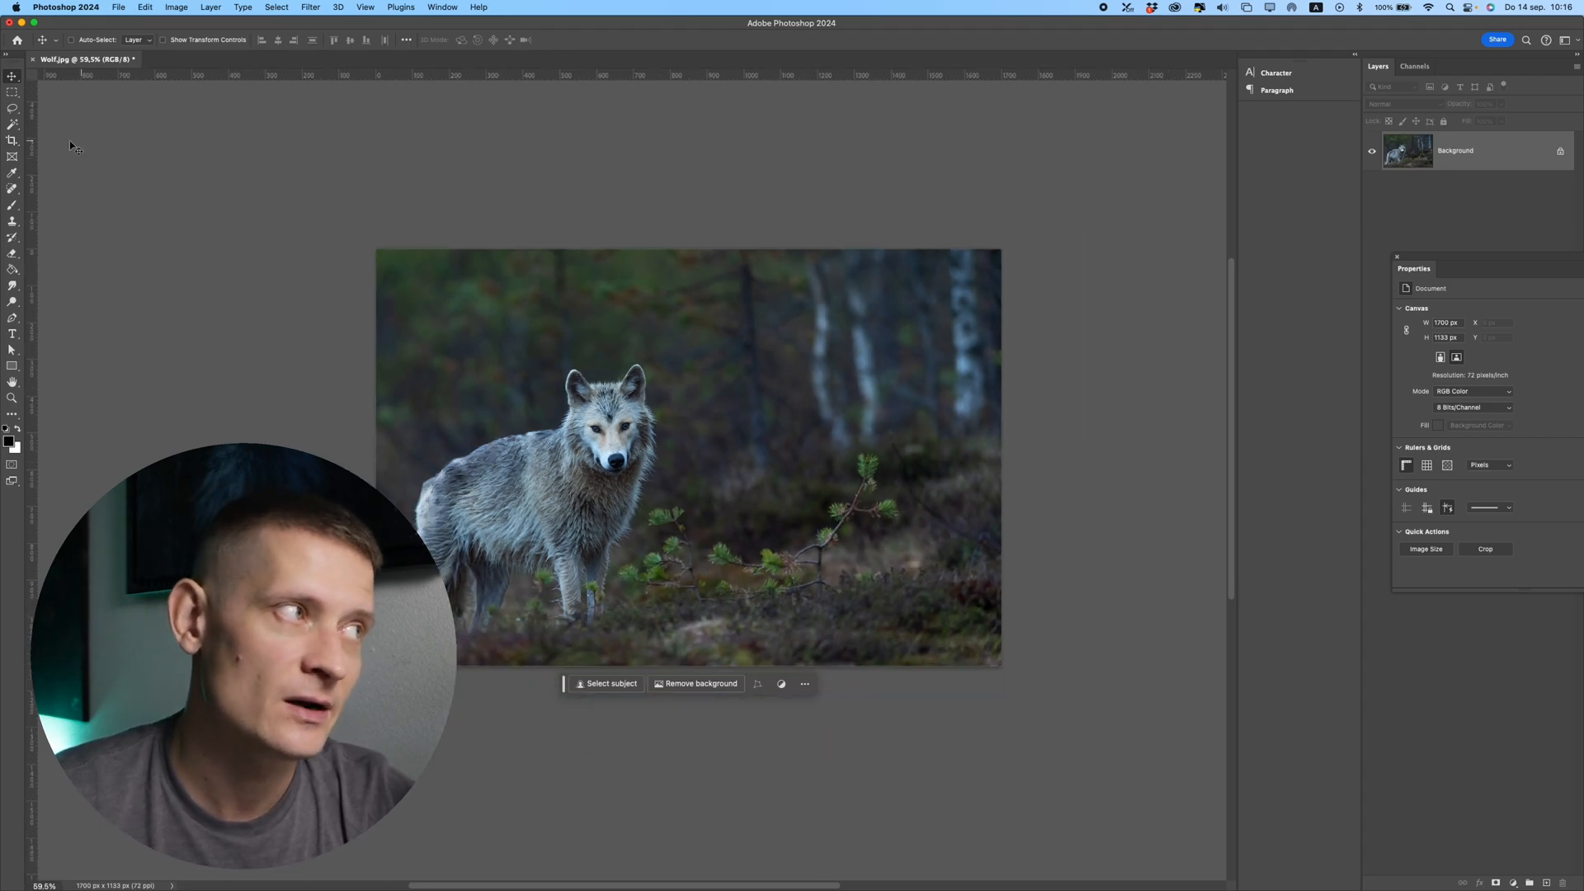
left_click(13, 141)
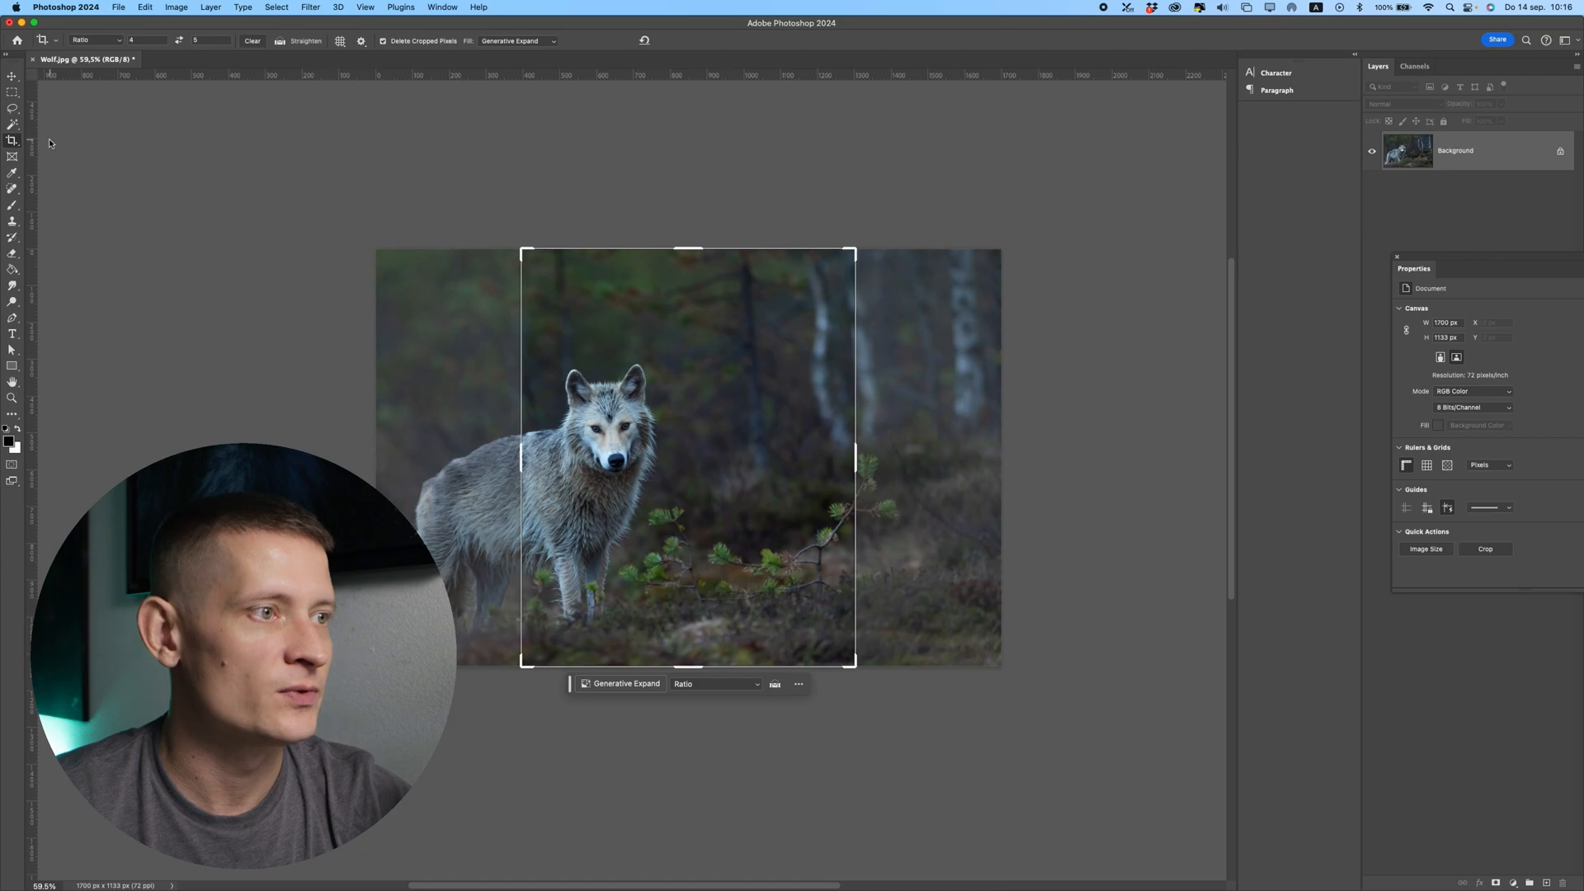
left_click(95, 41)
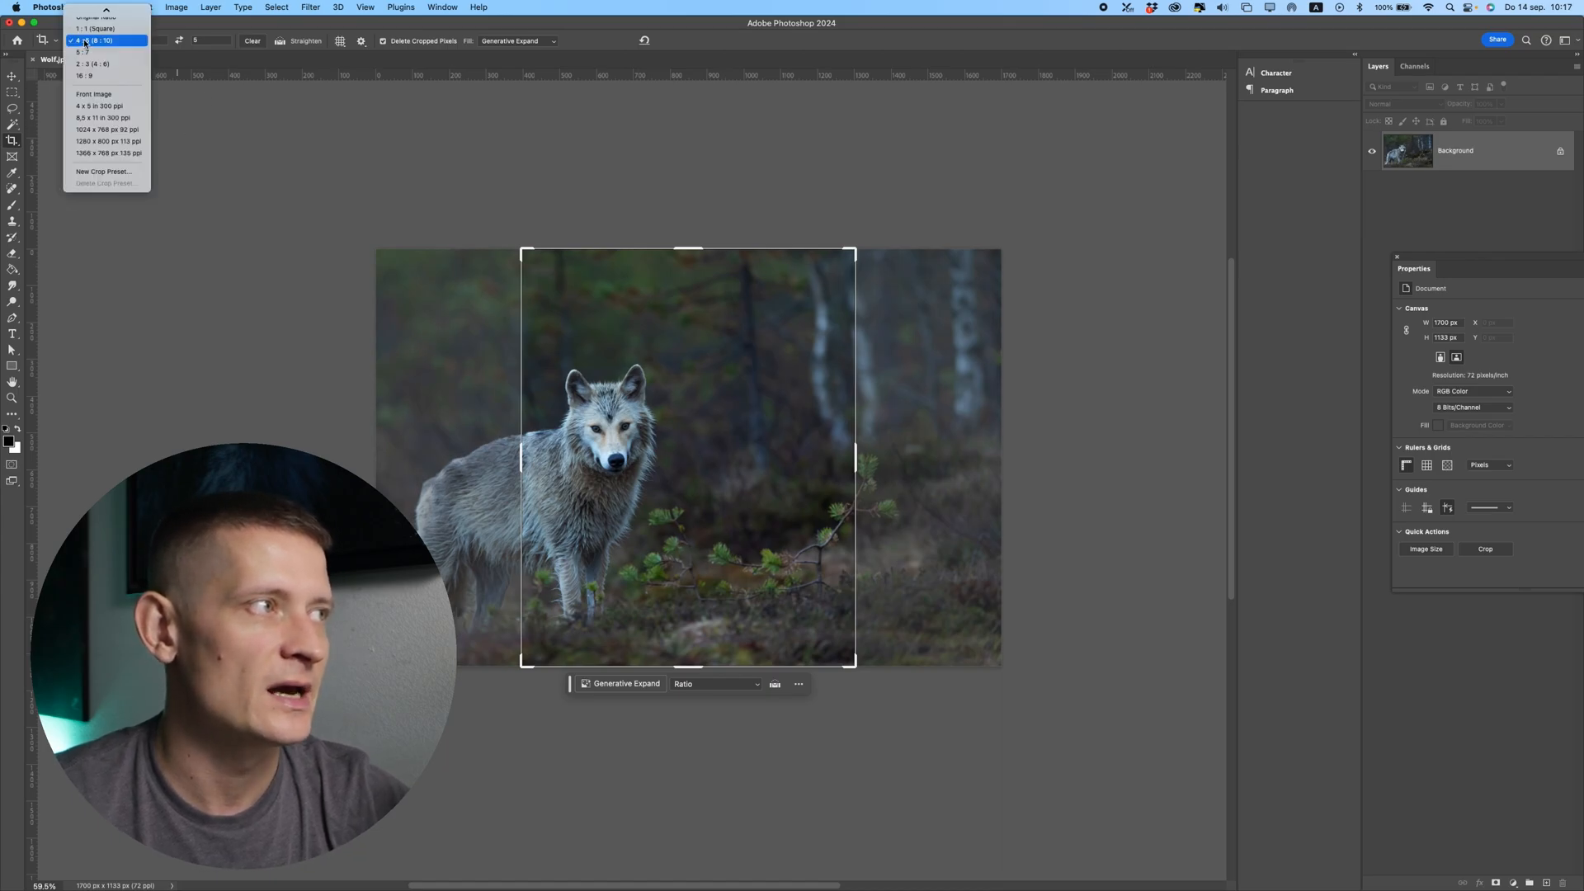
left_click(96, 40)
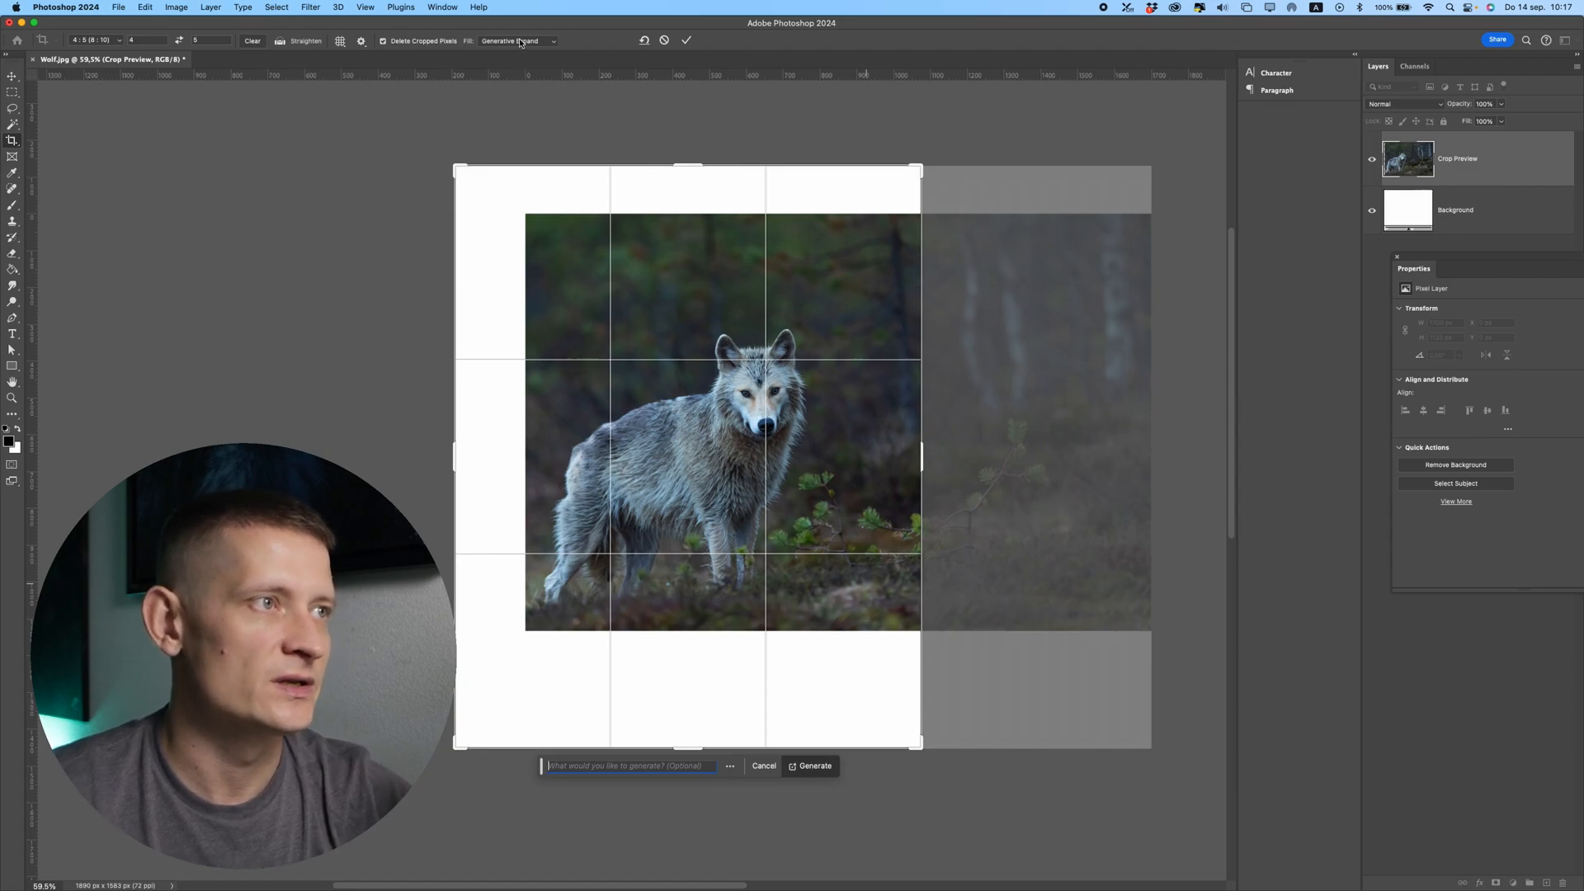
Step: Commit the 4:5 crop with Fill set to Generative Expand to fill the white margins
left_click(516, 41)
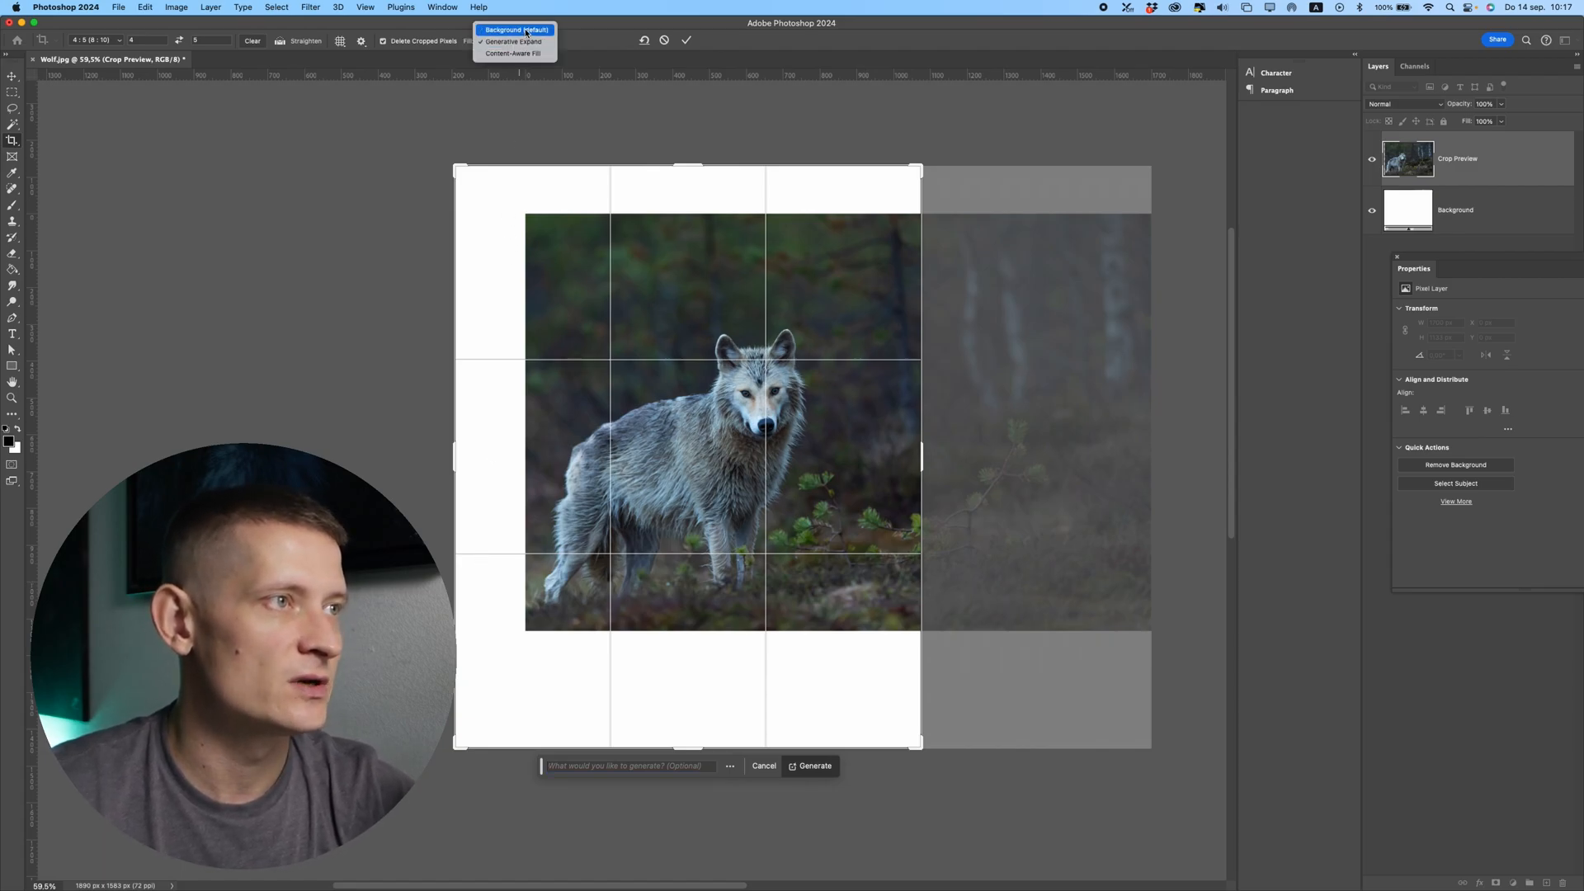
left_click(515, 41)
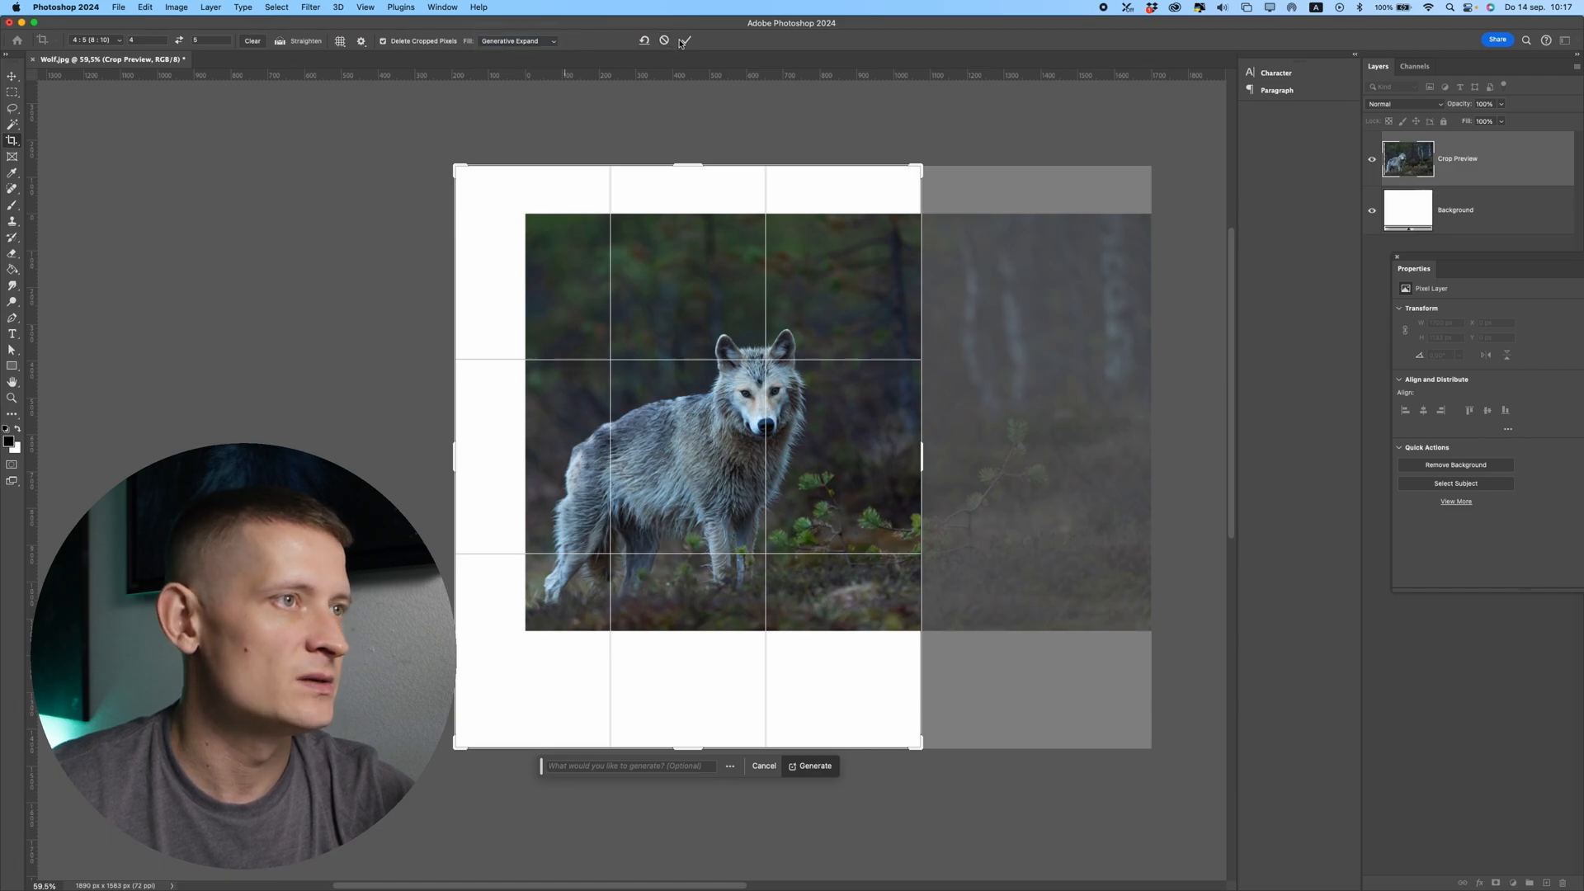
left_click(814, 764)
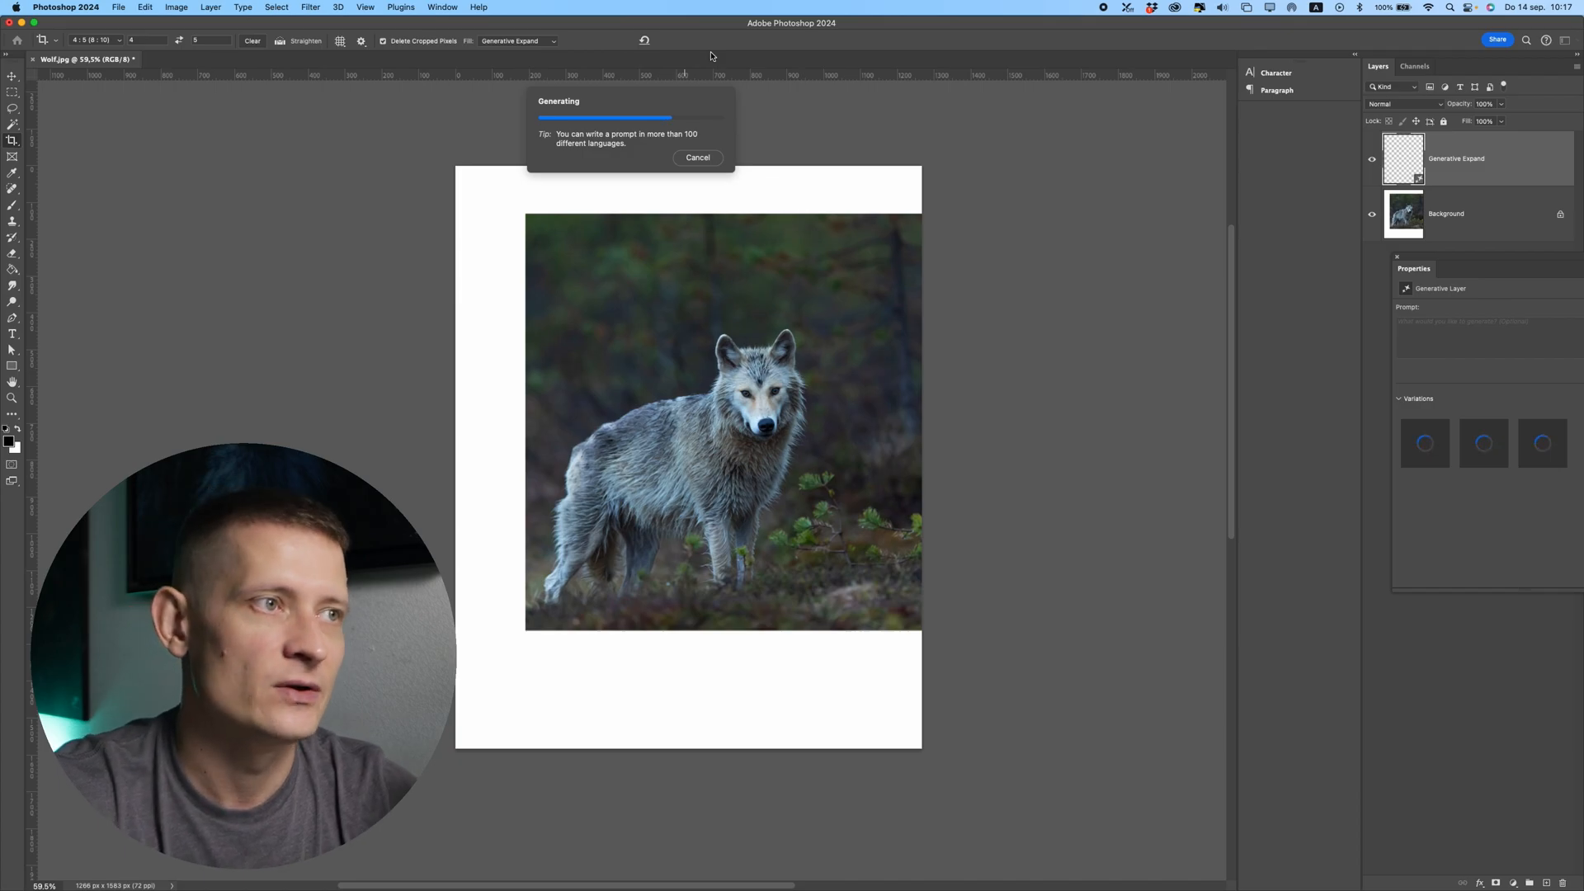
mouse_move(654, 92)
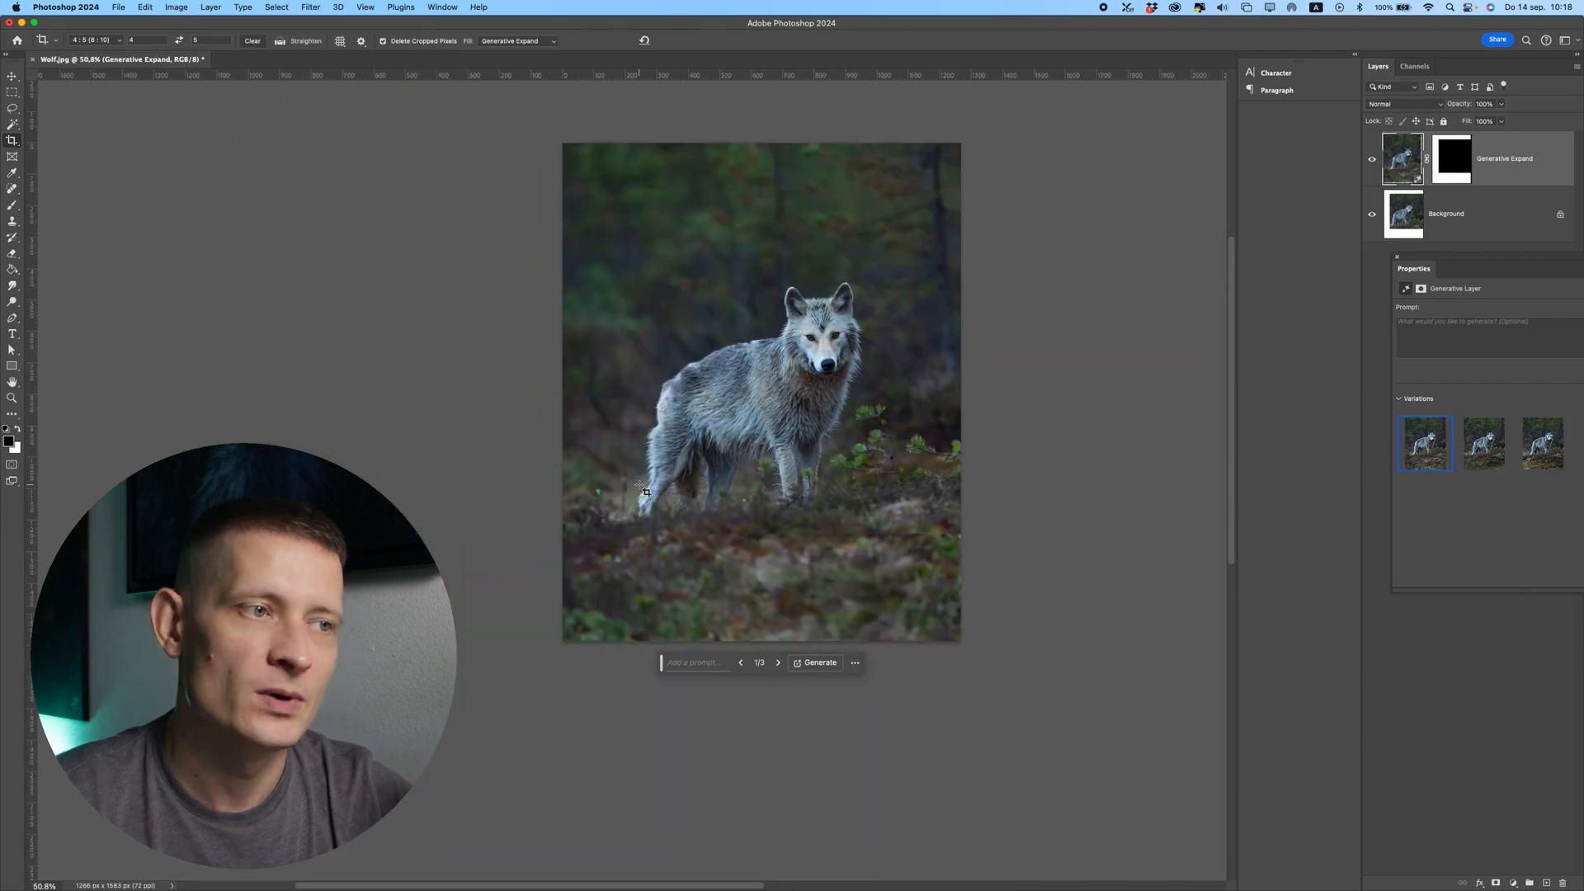
mouse_move(640, 490)
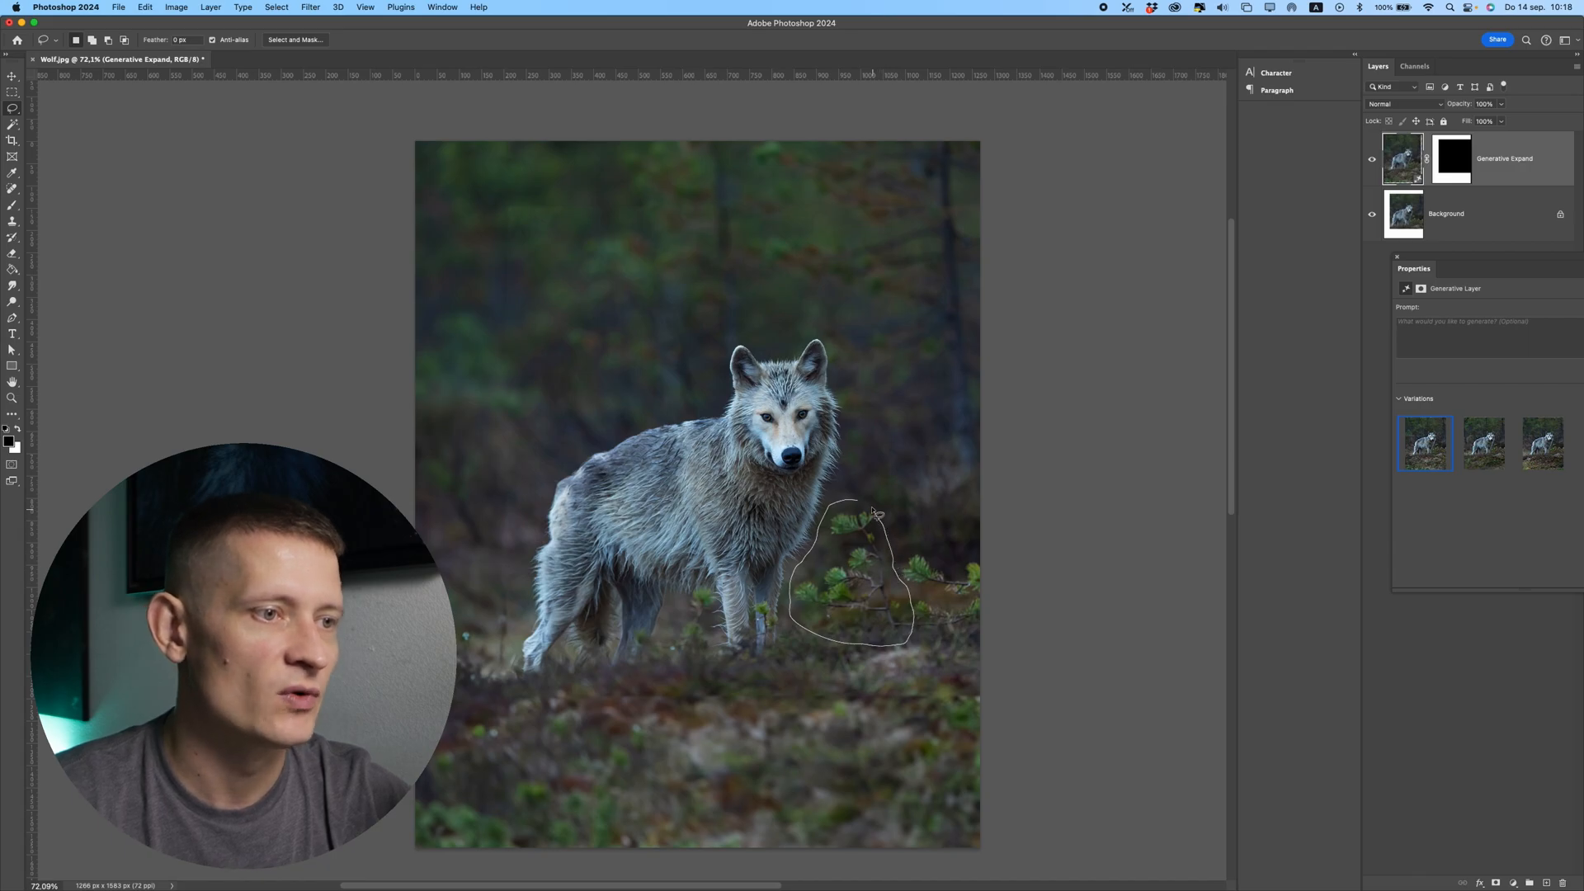
Step: Remove the lassoed plant beside the wolf with an empty-prompt Generative Fill
left_click(876, 510)
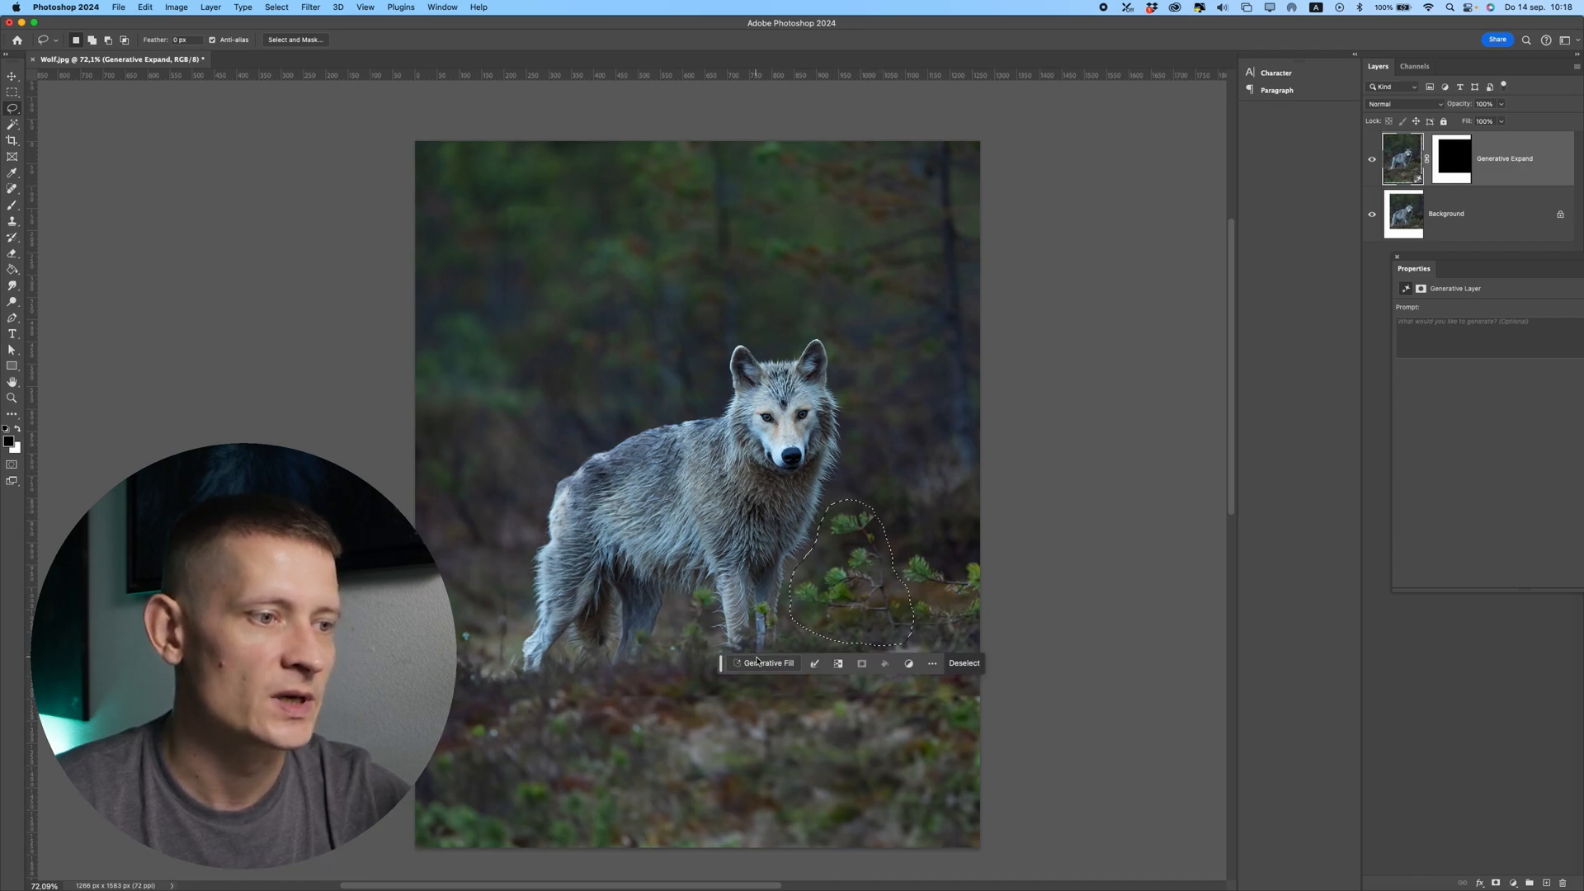
left_click(767, 663)
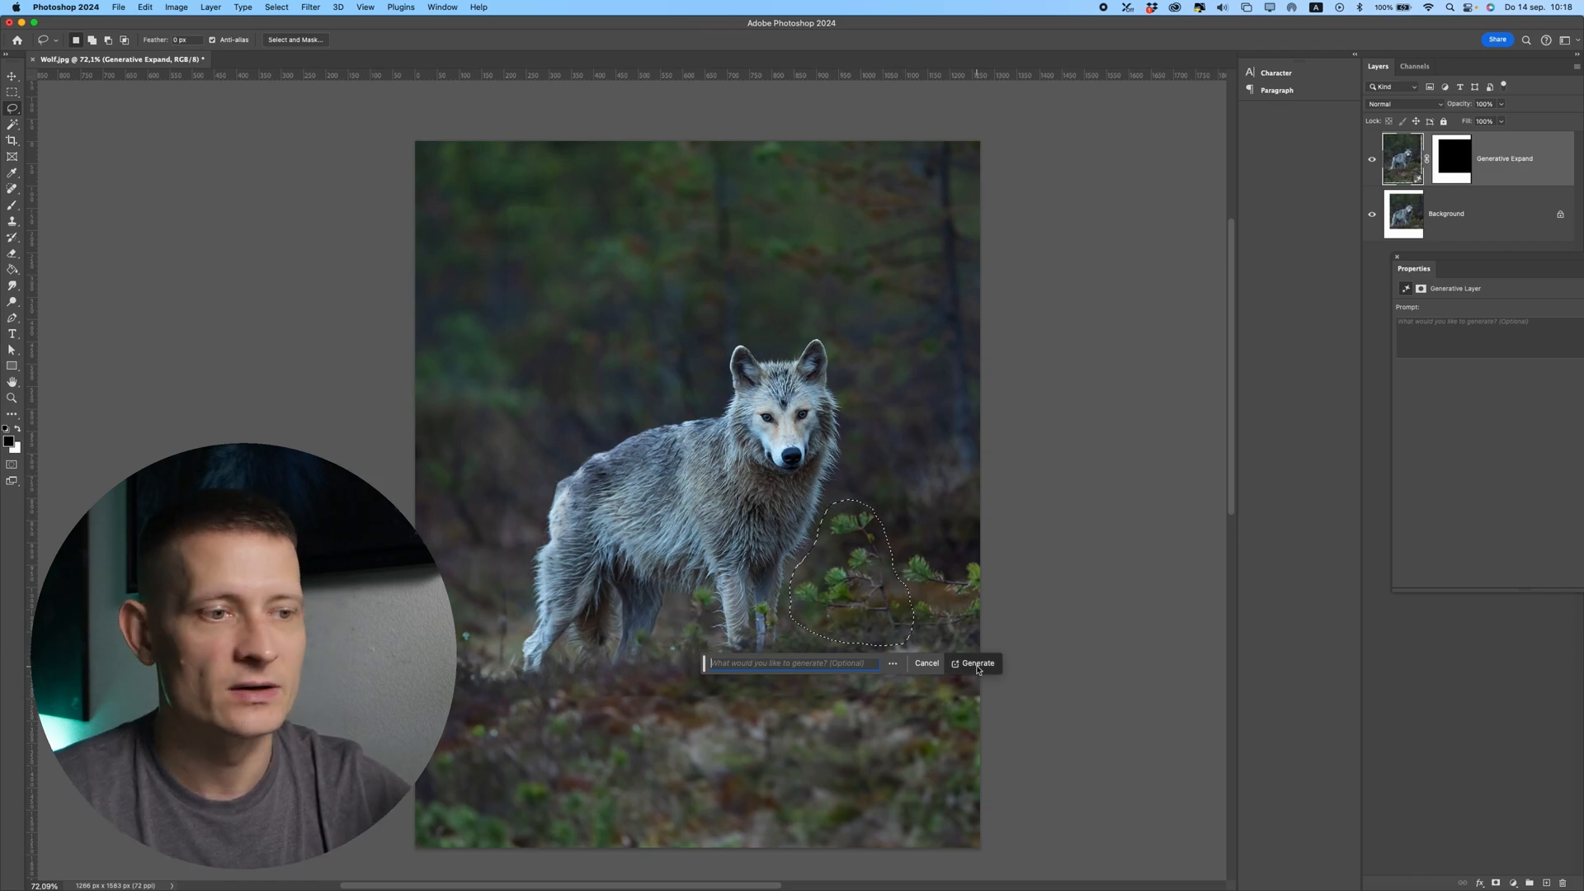
left_click(976, 662)
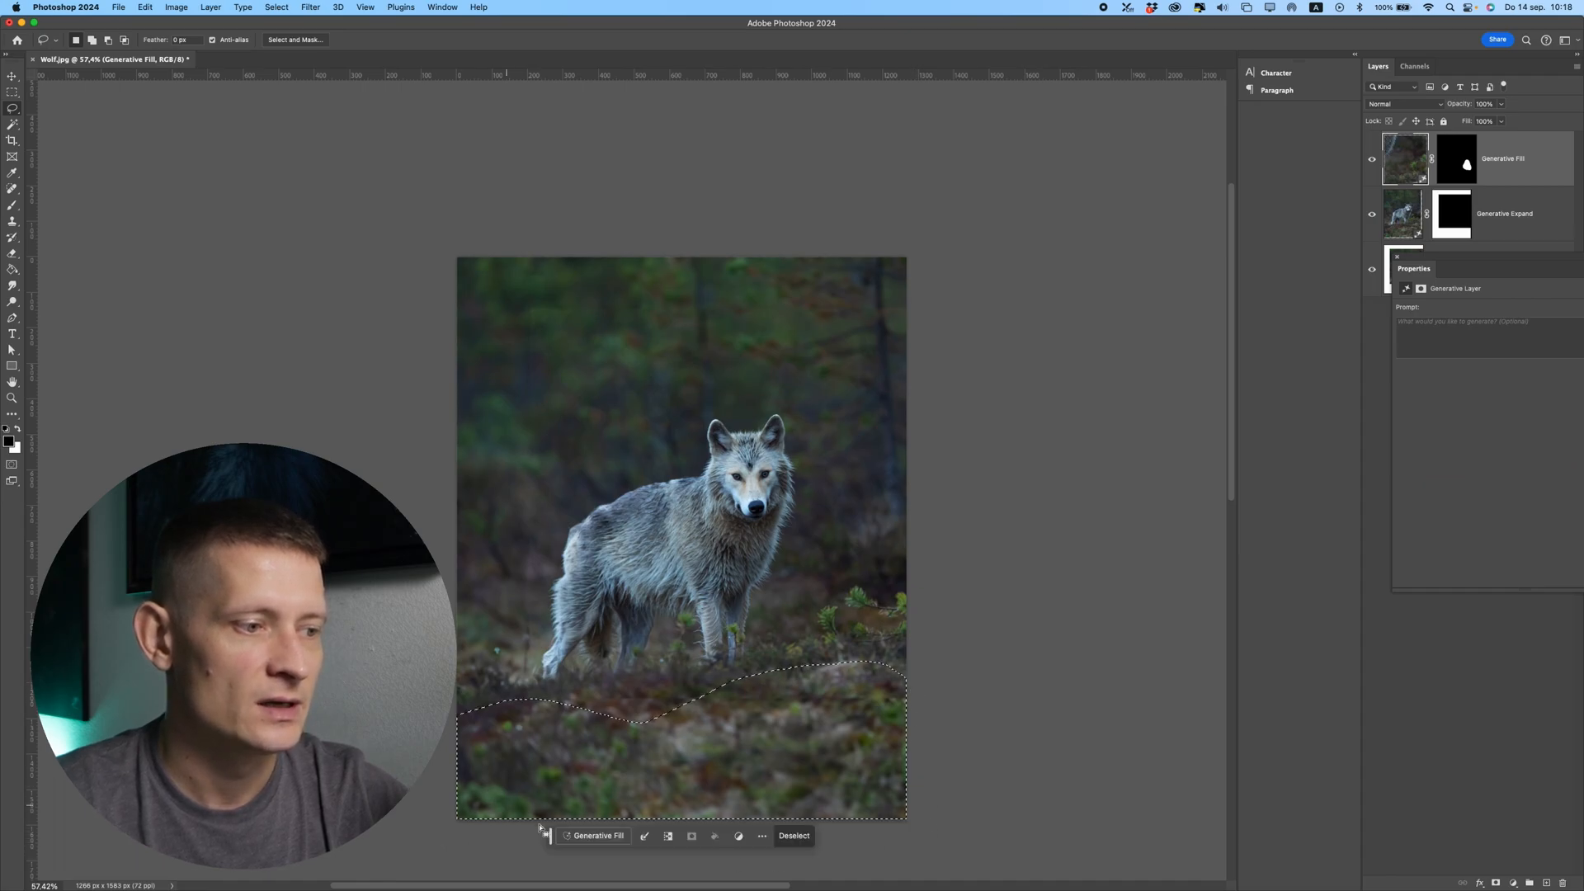
Step: Generate a 'flowers' Generative Fill over the lassoed foreground ground
left_click(596, 836)
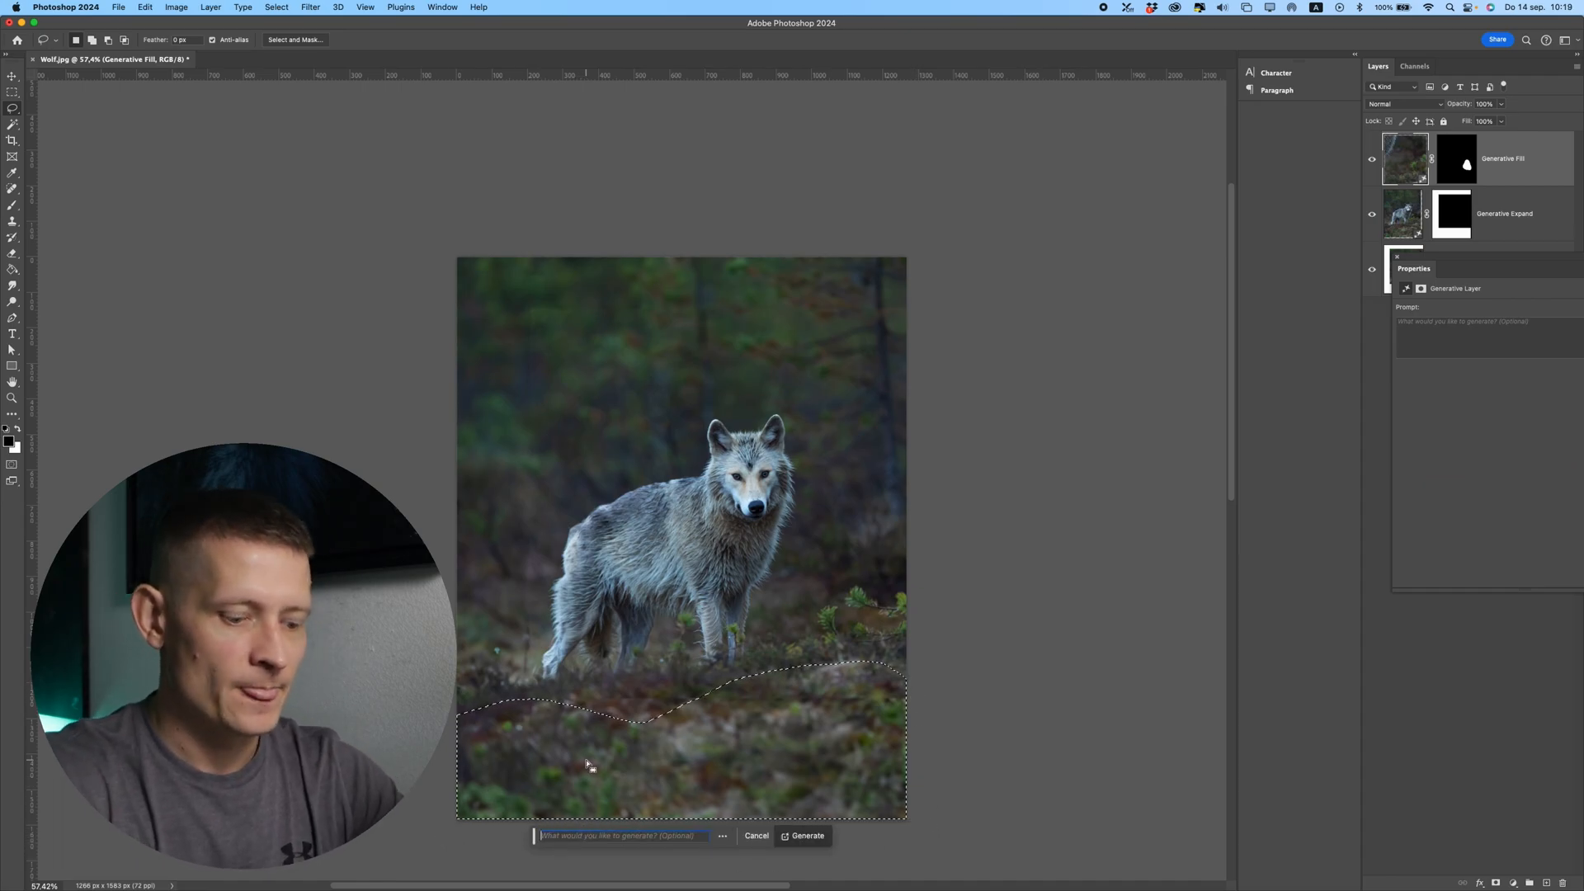
type("flowers")
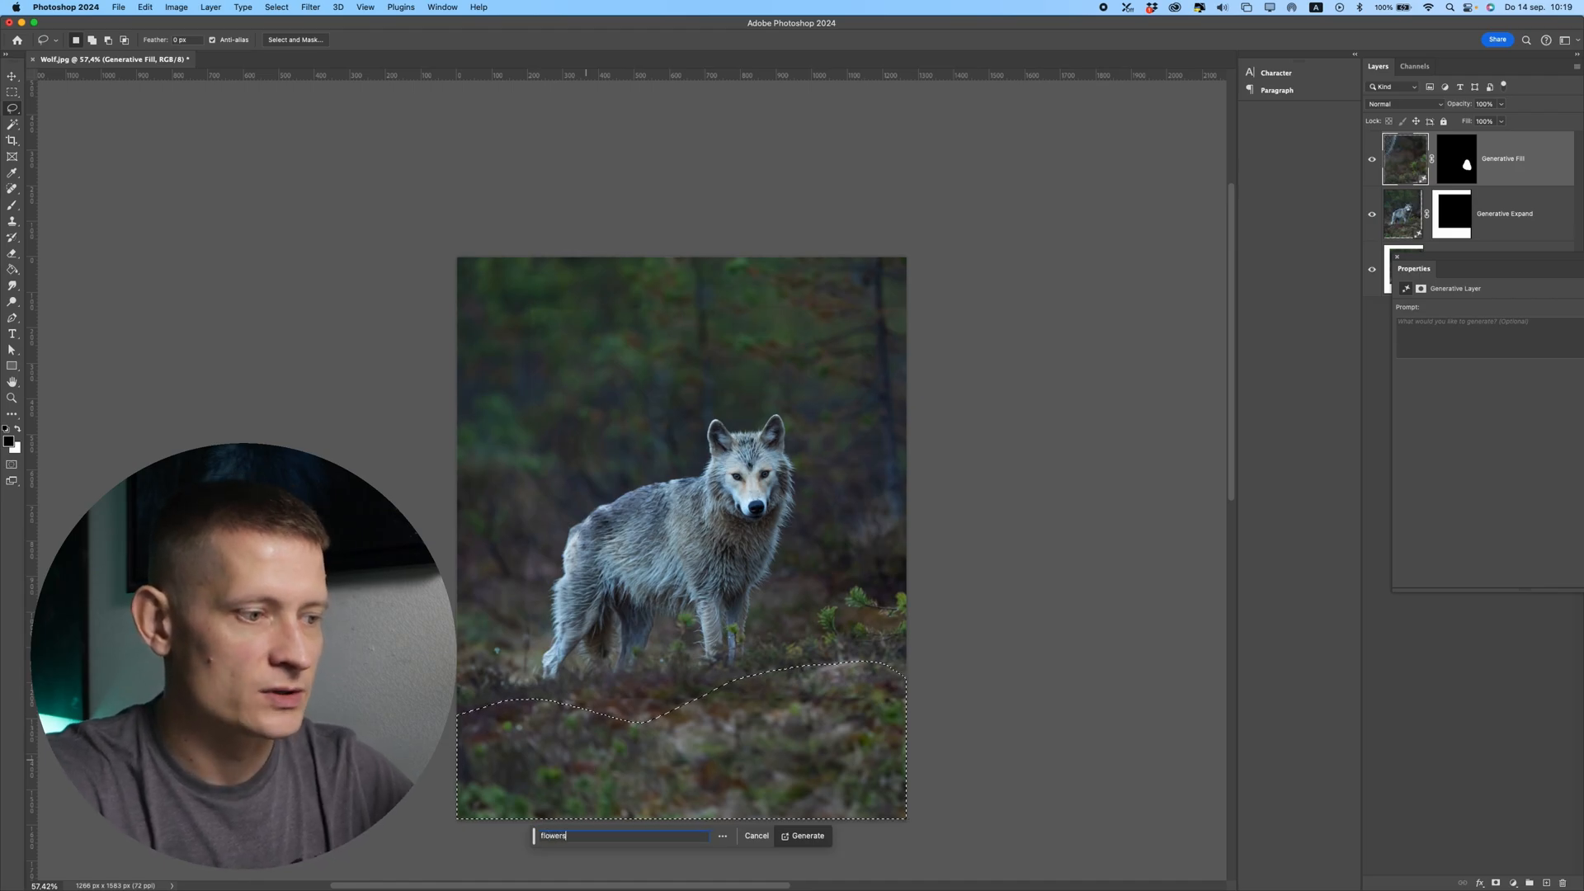
left_click(802, 836)
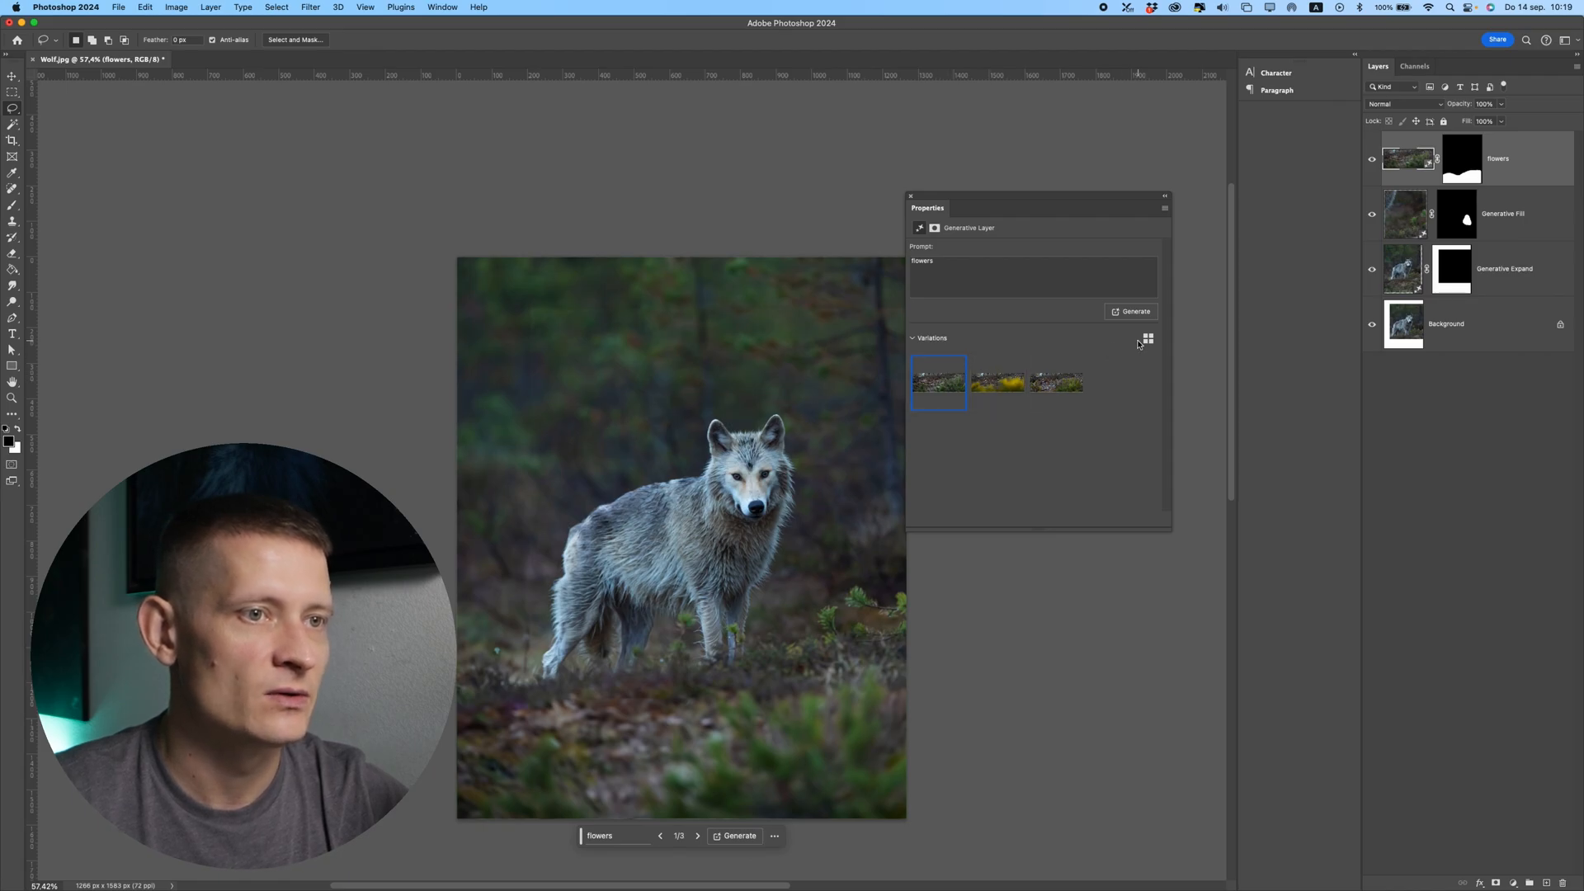
Step: Enlarge the variation thumbnails and choose the yellow flowers variation
left_click(1147, 338)
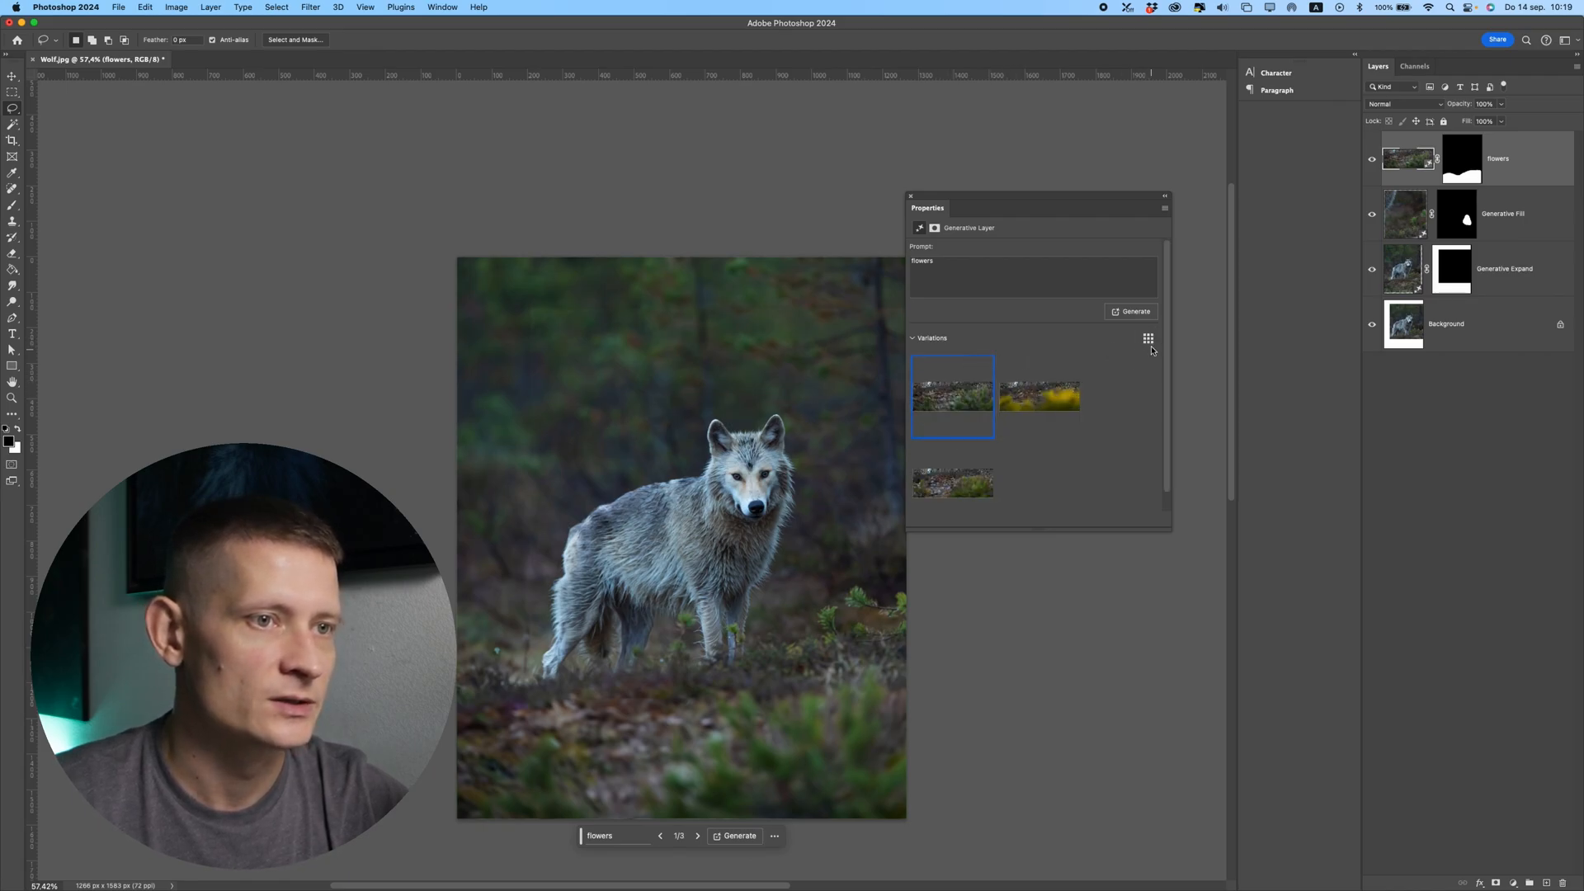
left_click(1039, 395)
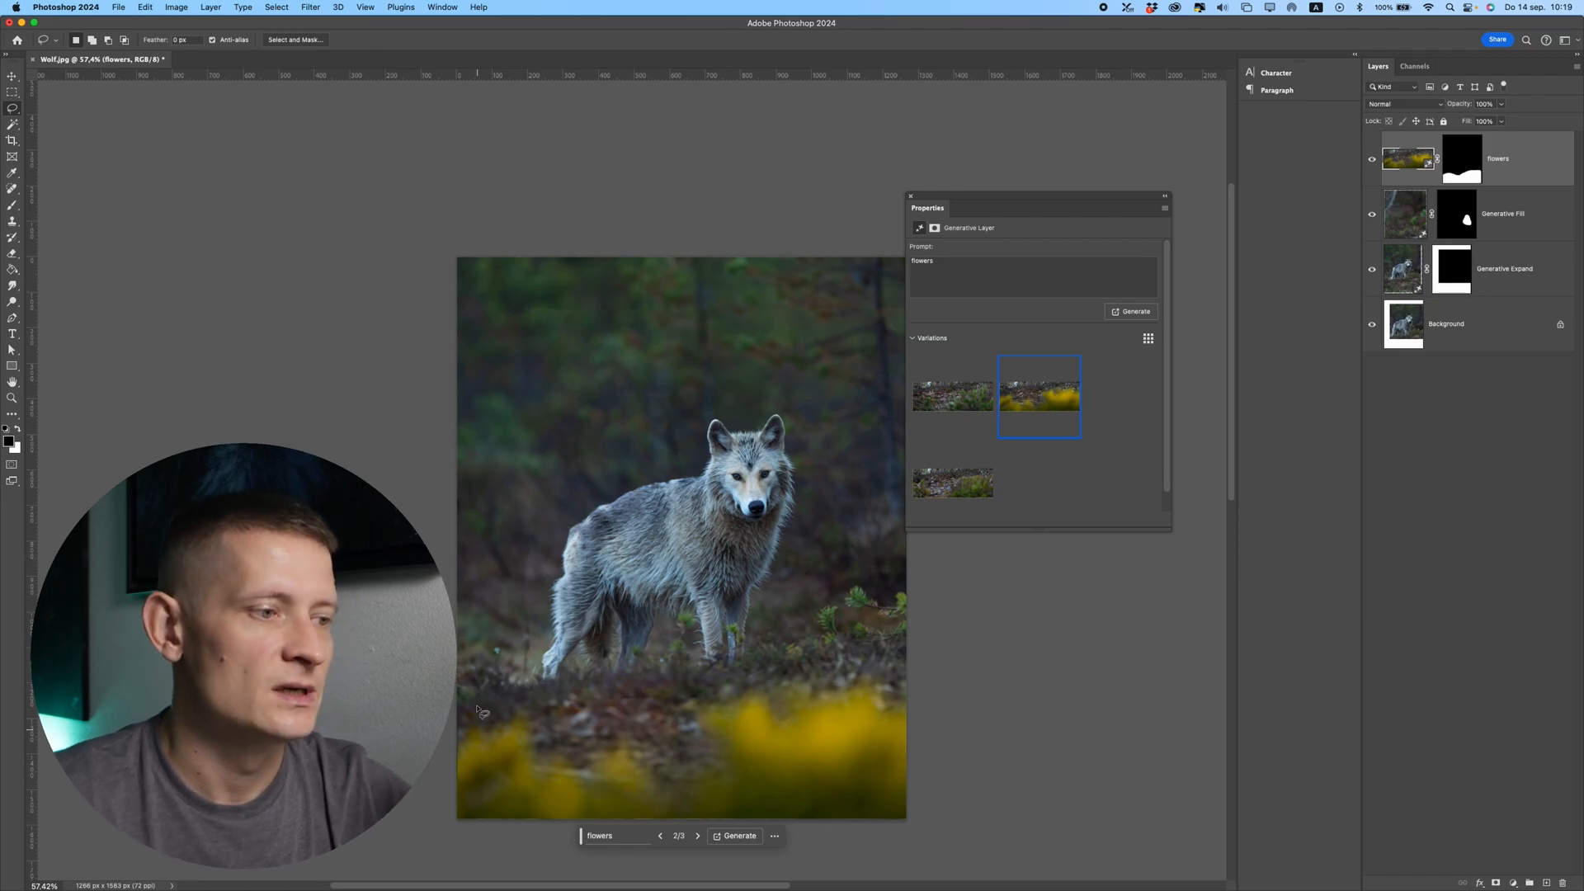
mouse_move(950, 396)
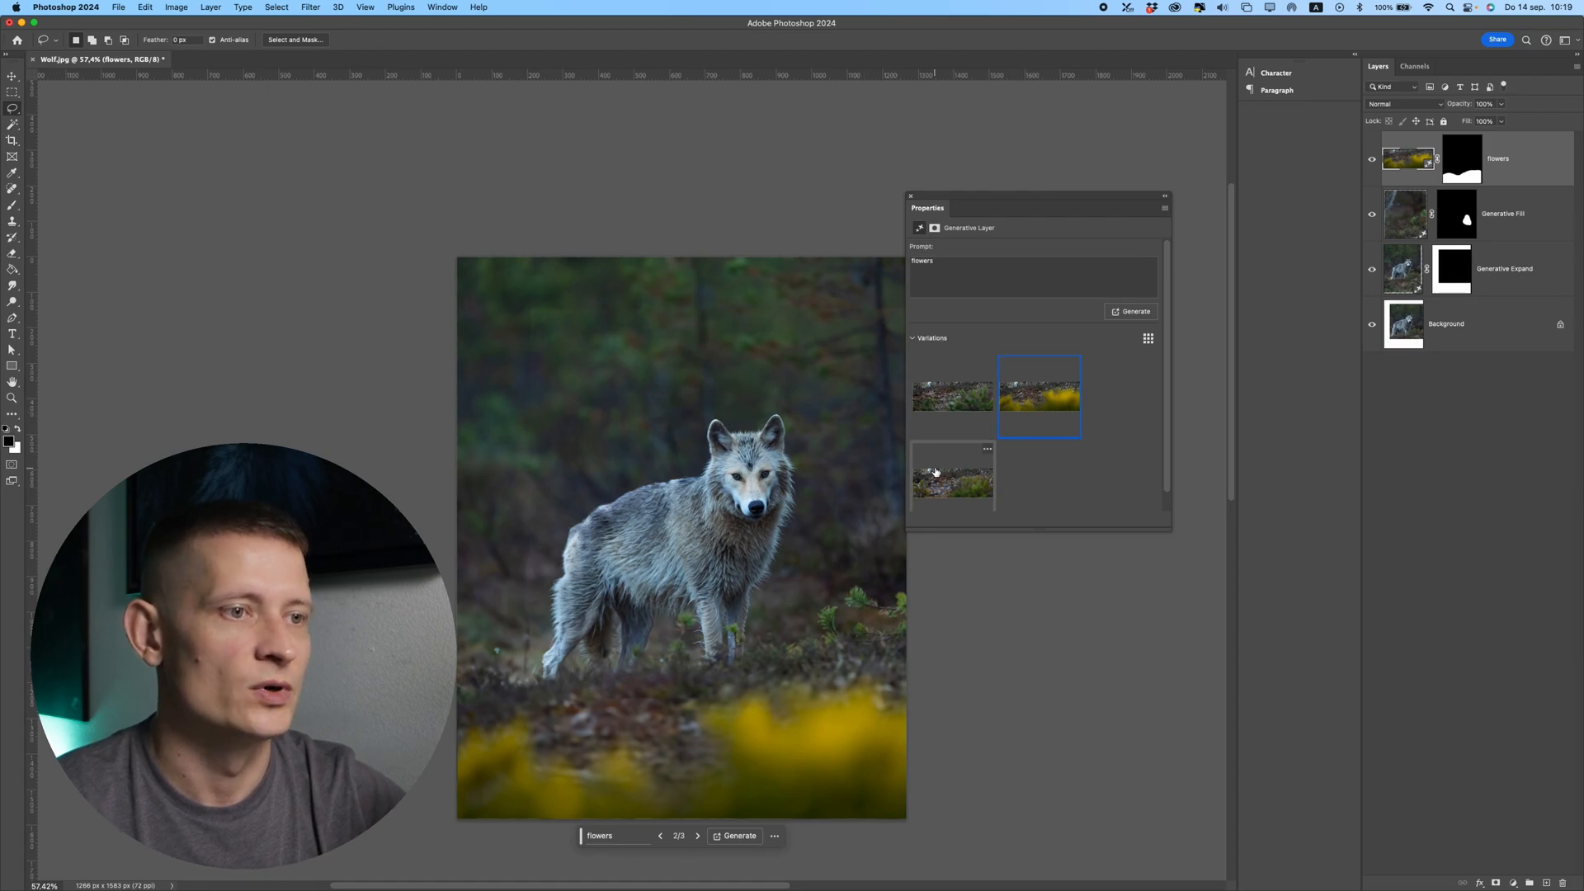
mouse_move(953, 394)
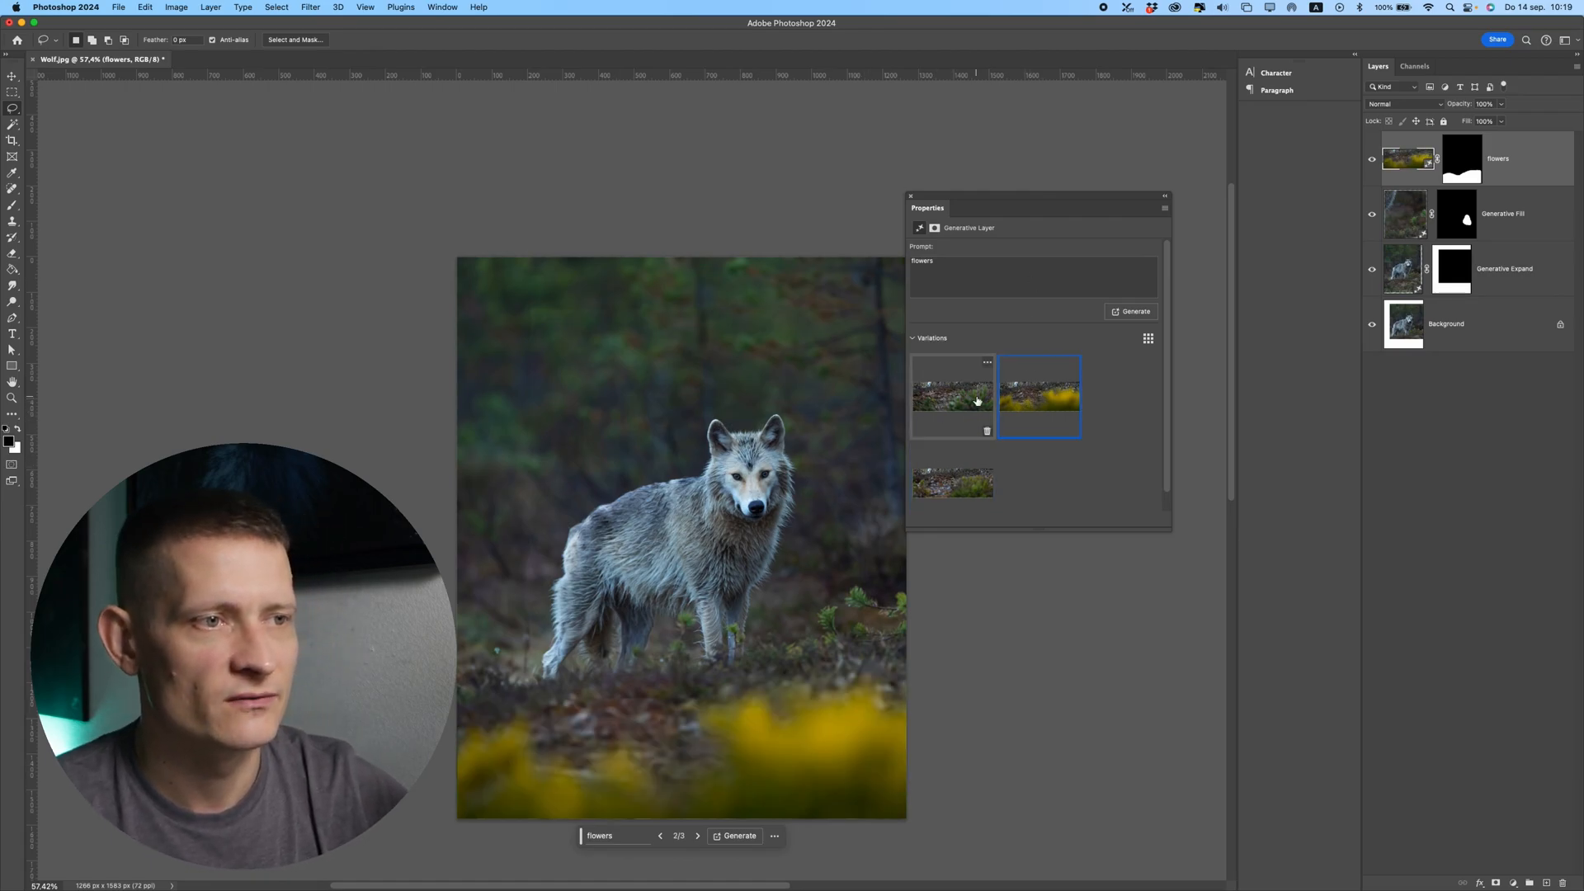
left_click(951, 396)
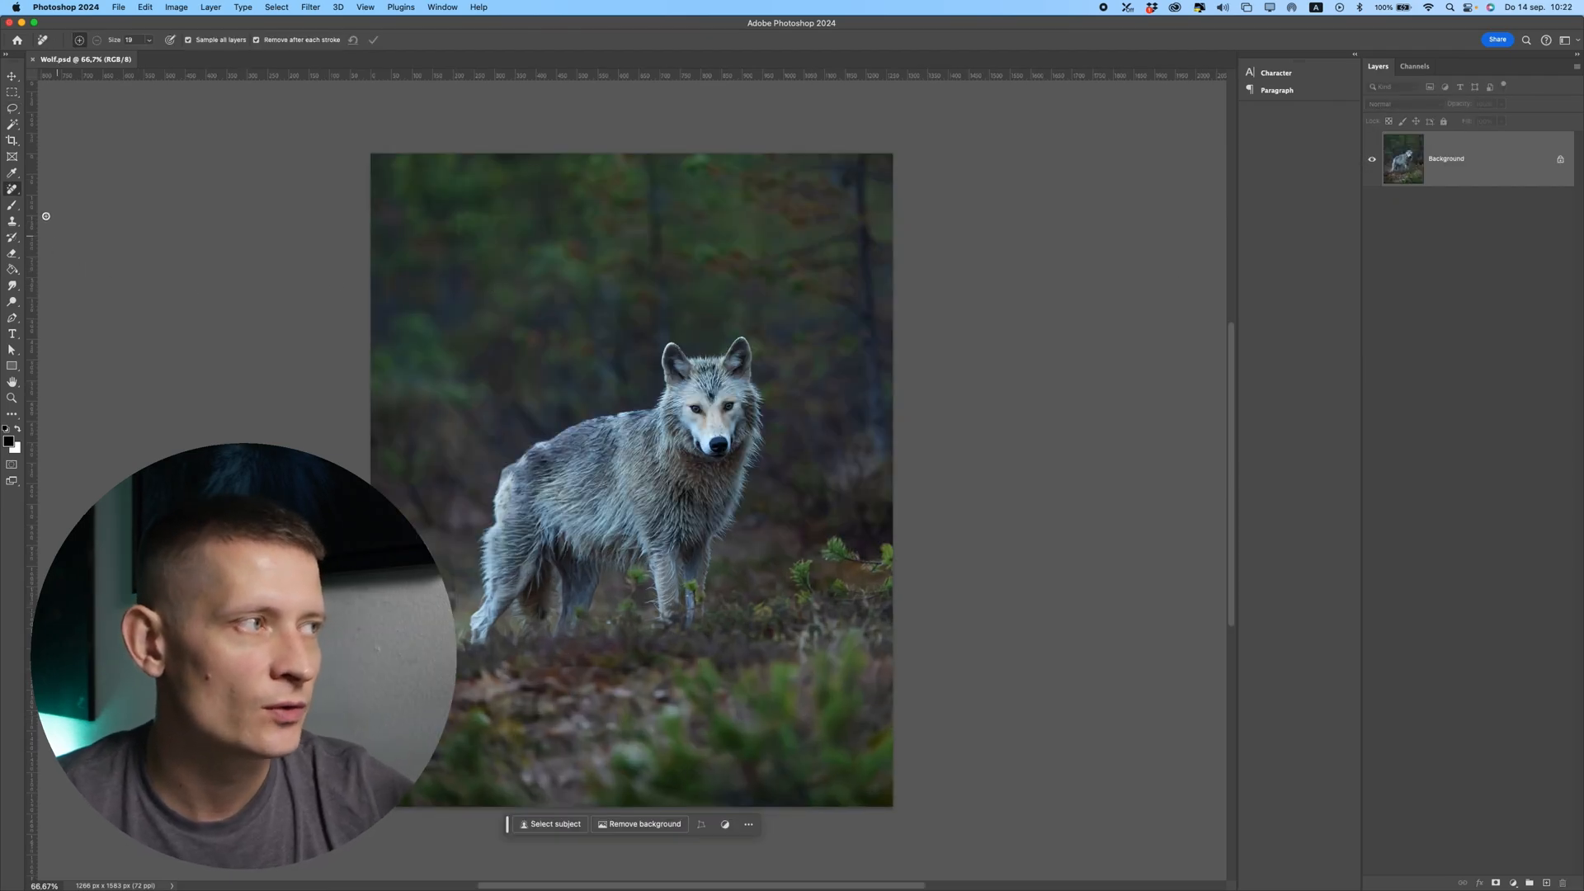
Step: Select the Spot Healing Brush, then scroll the Zenz Courses page to the $167 course
left_click(13, 188)
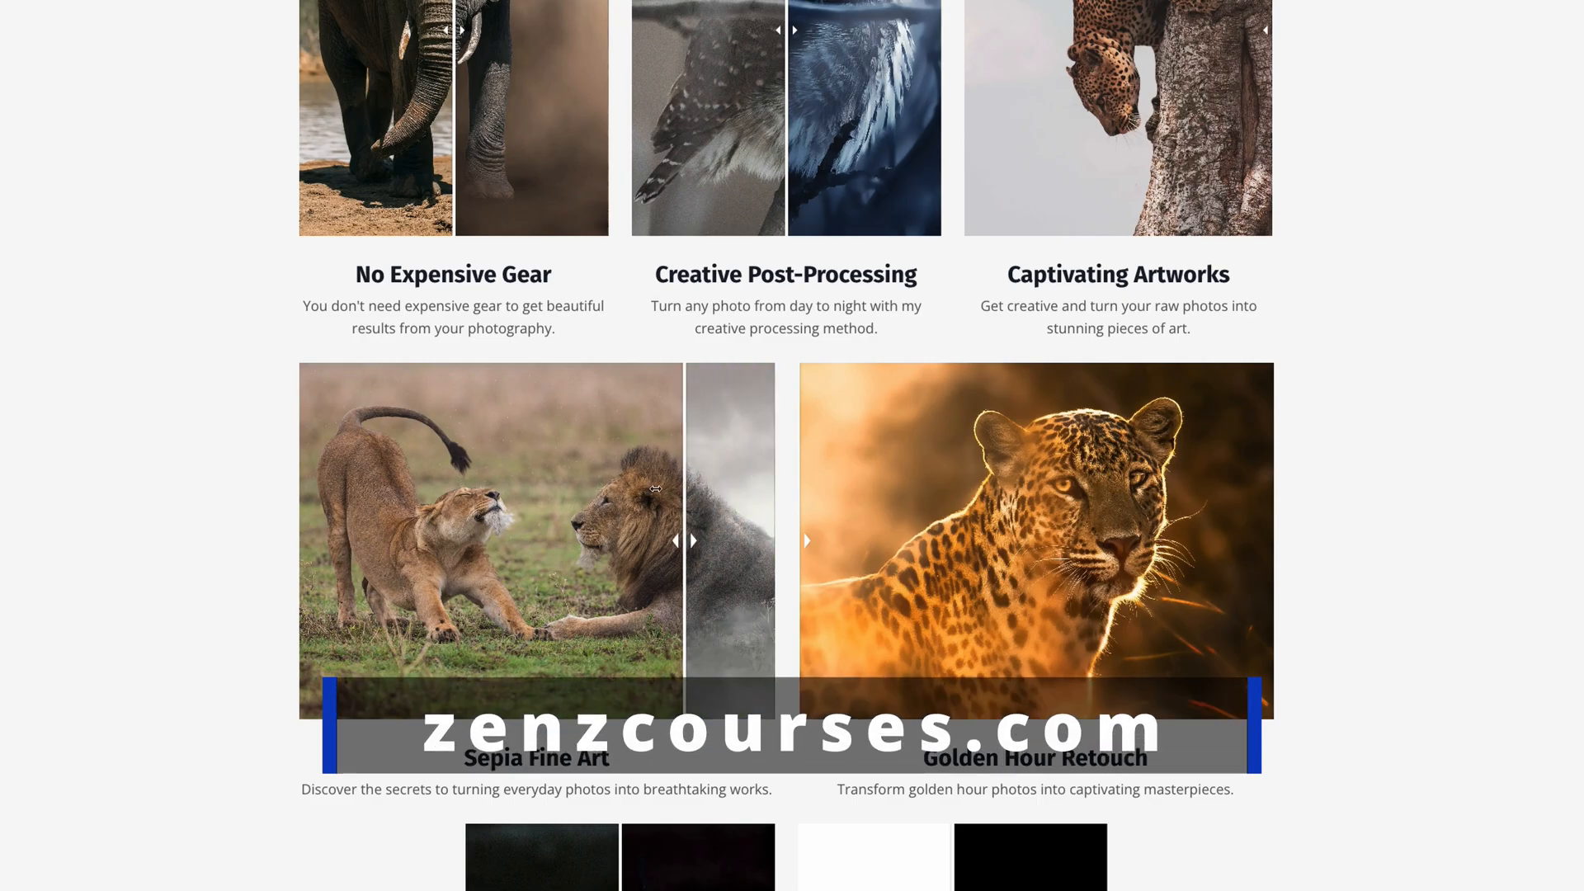
scroll("down", 3)
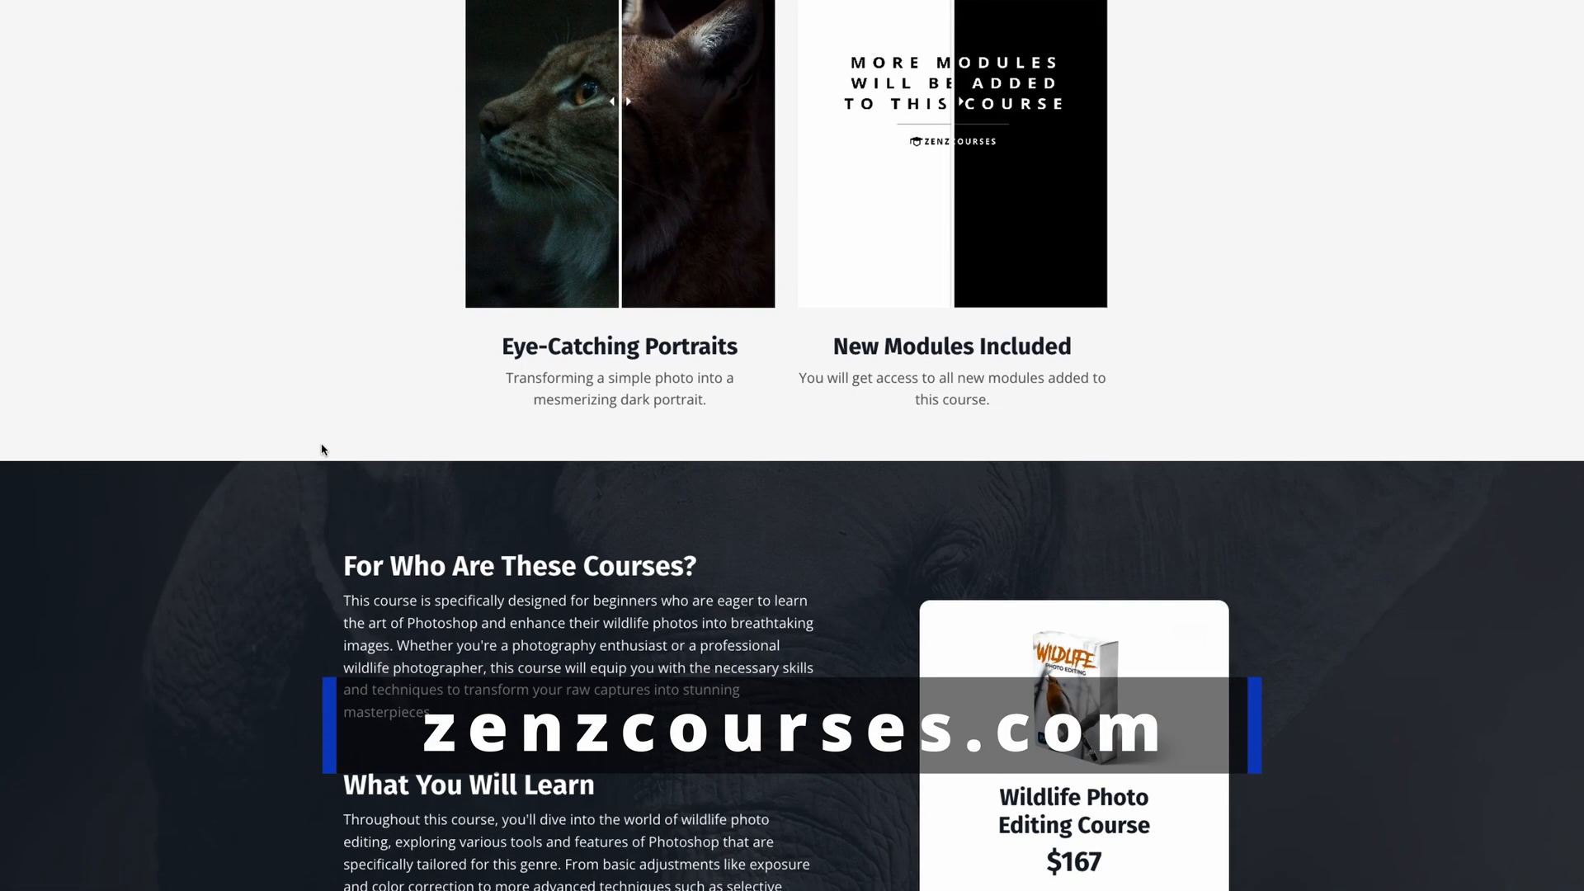